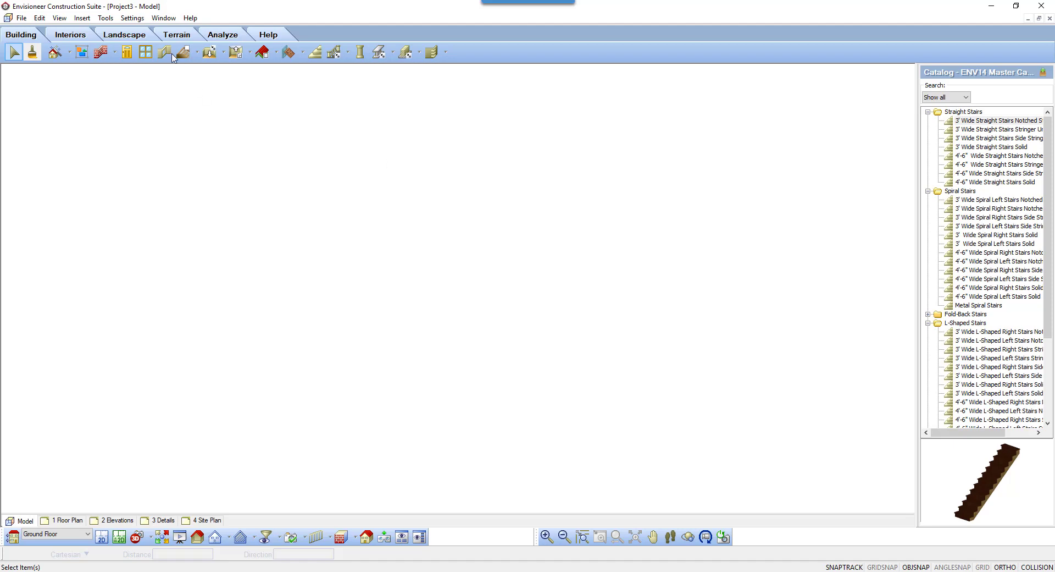
Start the Stairs/Ramps tool from the Insert menu to add a staircase
left_click(82, 18)
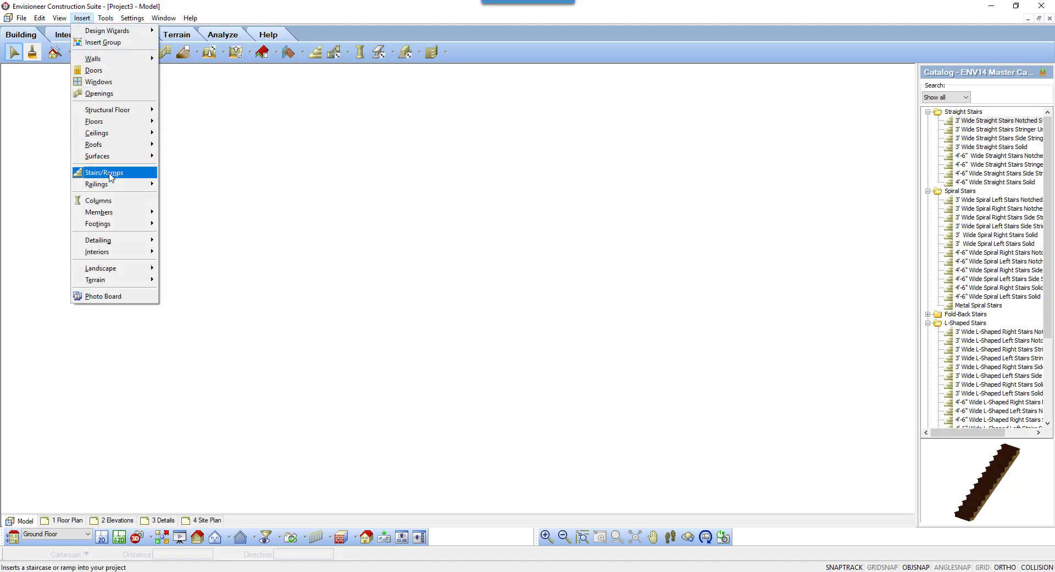
mouse_move(315, 60)
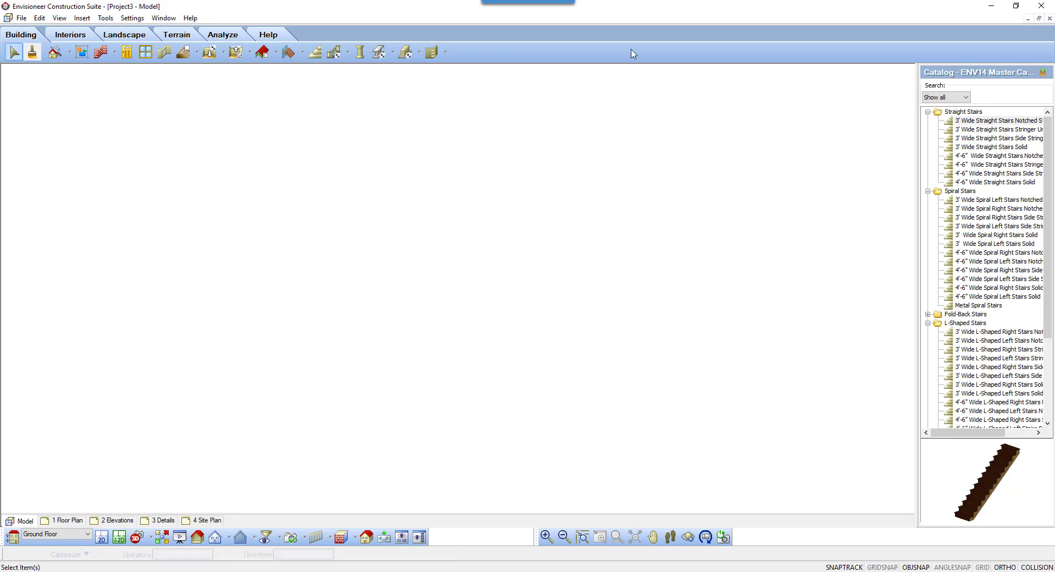
mouse_move(979, 140)
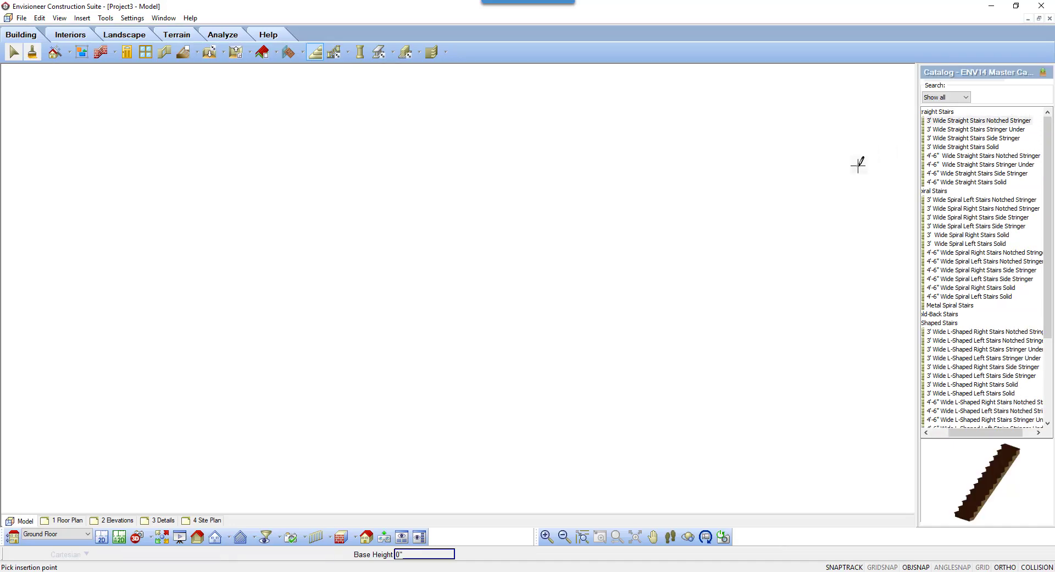
mouse_move(447, 276)
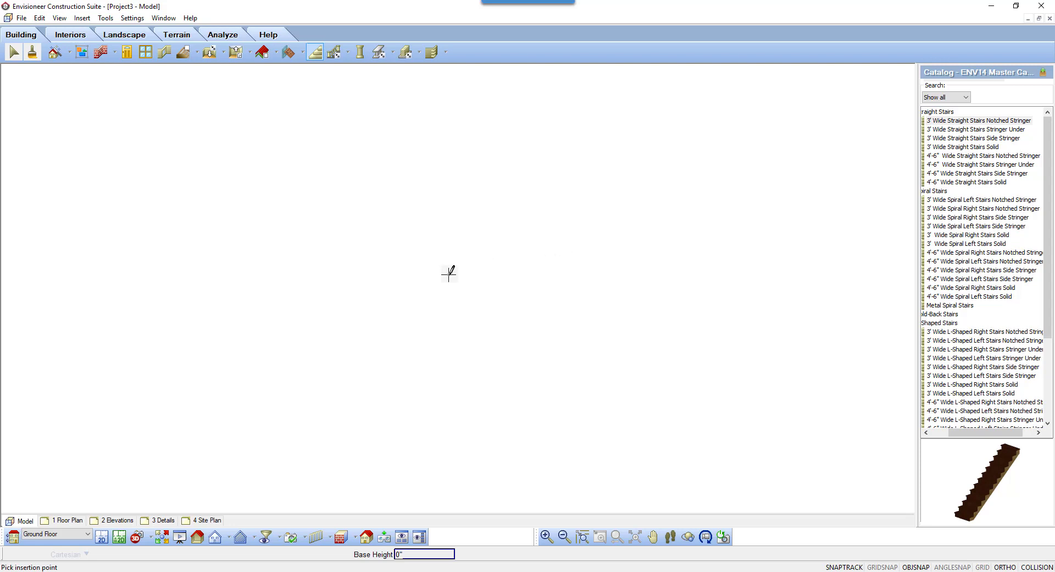
right_click(449, 274)
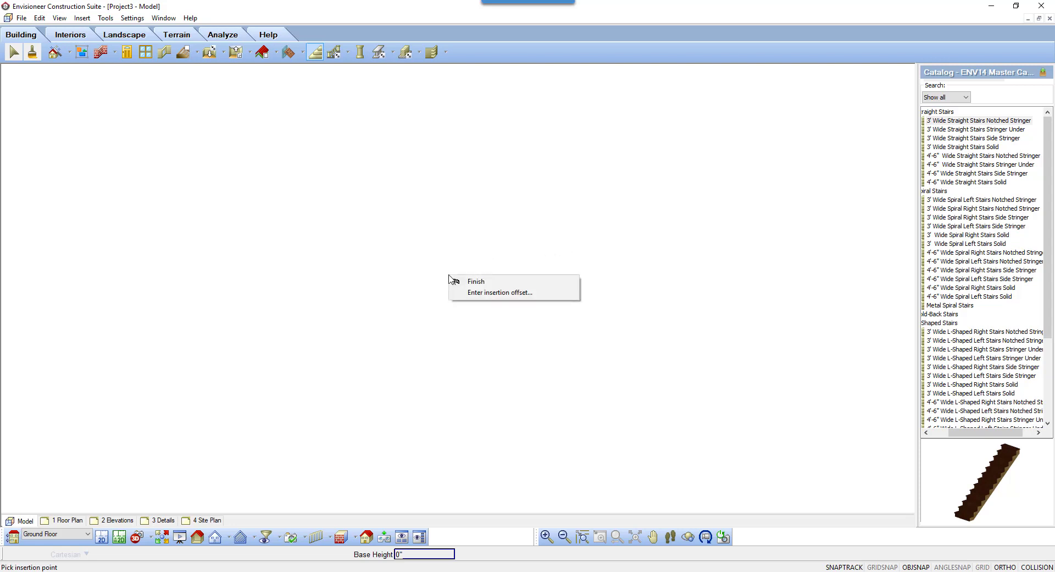
left_click(500, 292)
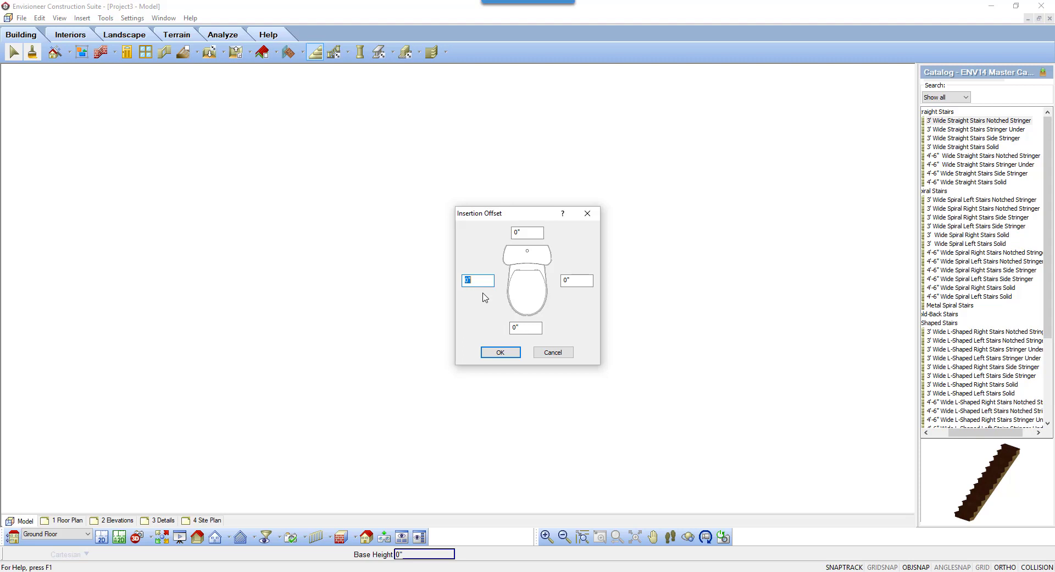
left_click(500, 352)
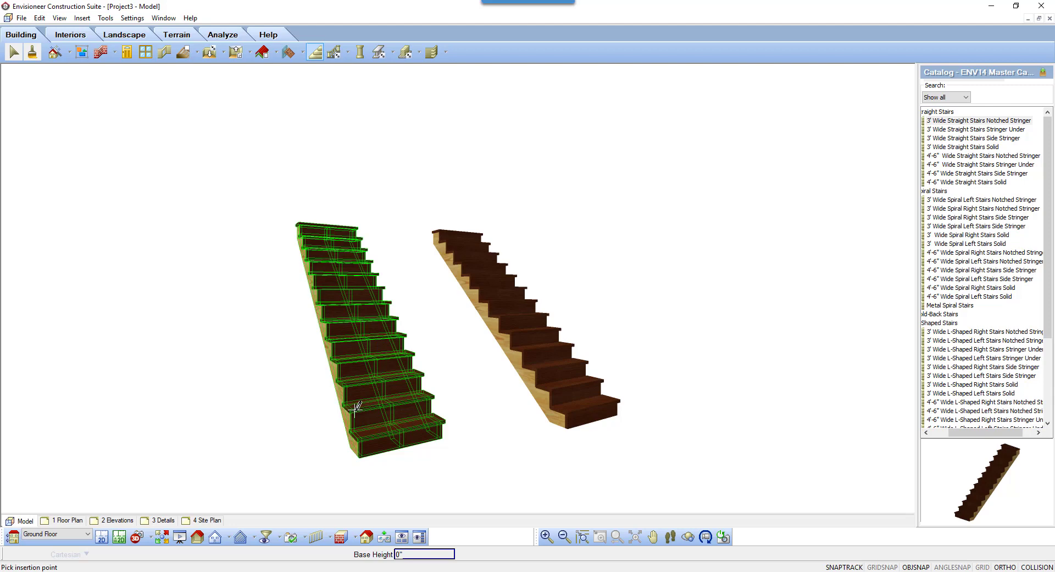
Finish staircase placement, leaving a single straight notched-stringer staircase in the model
right_click(354, 409)
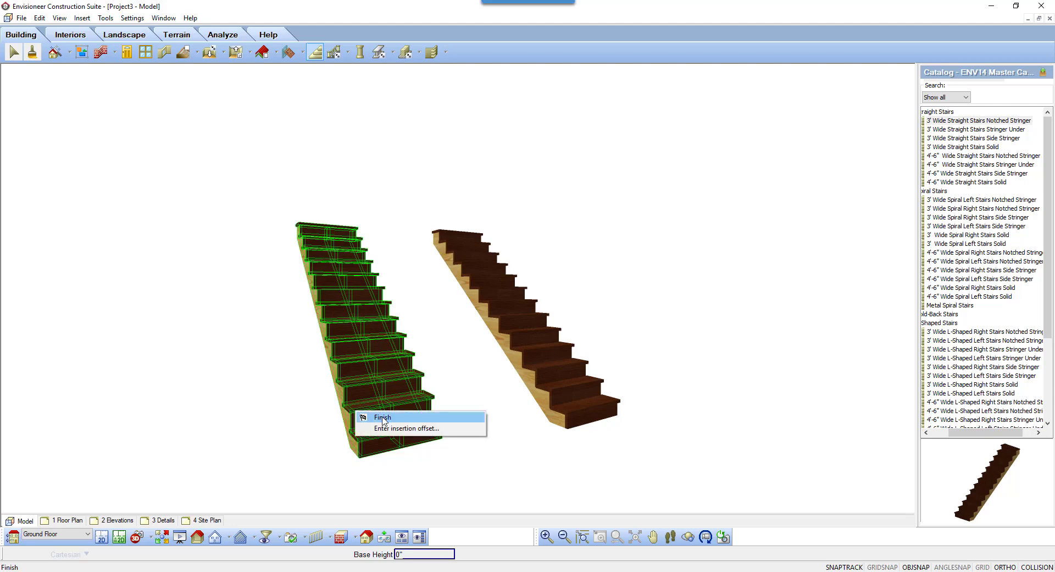
left_click(382, 417)
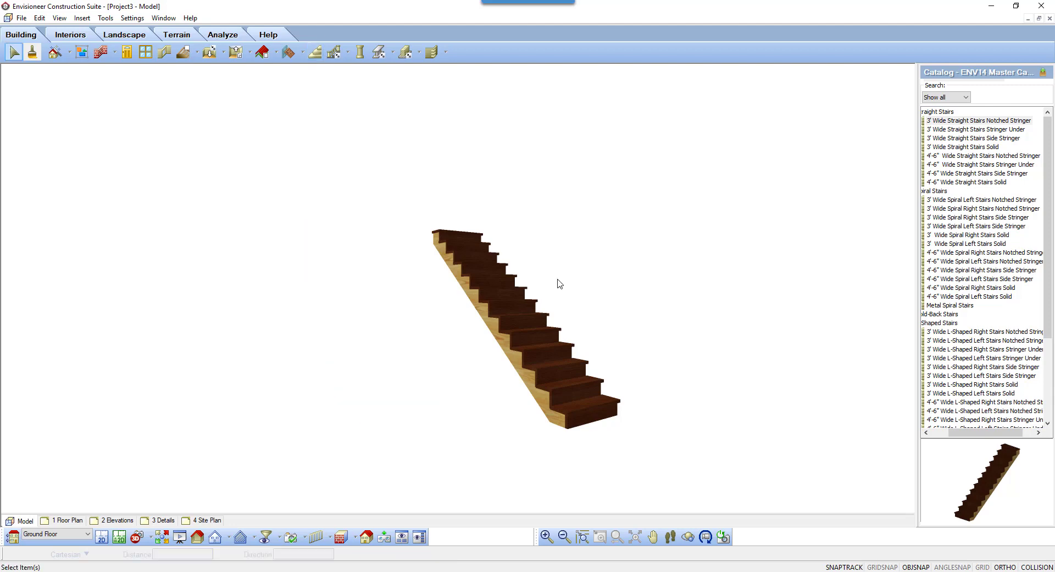
mouse_move(515, 321)
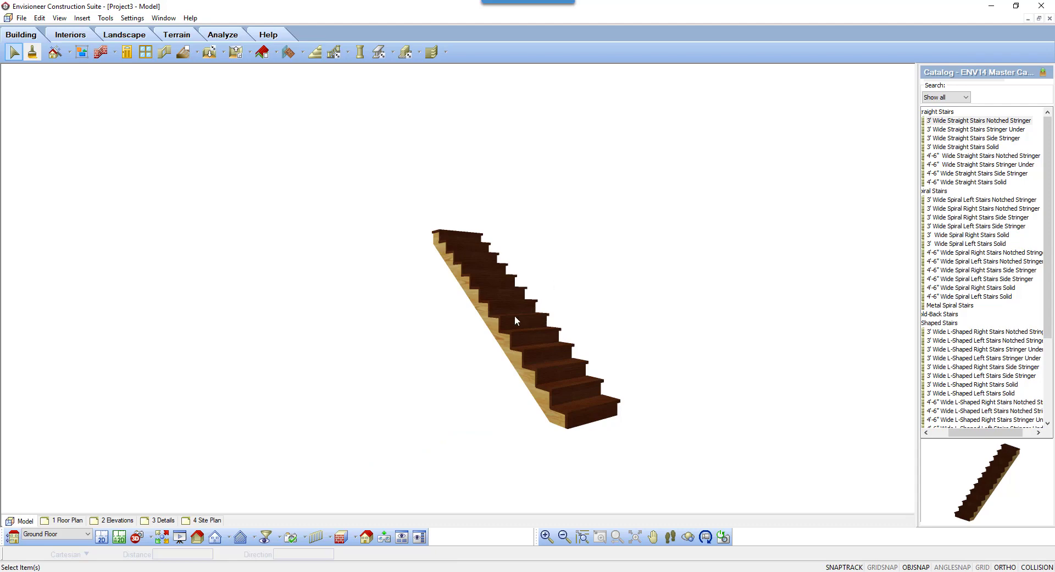
Open the staircase properties, keep Notched Stringer after trying Ramp 1, and edit Riser Maximum
right_click(516, 321)
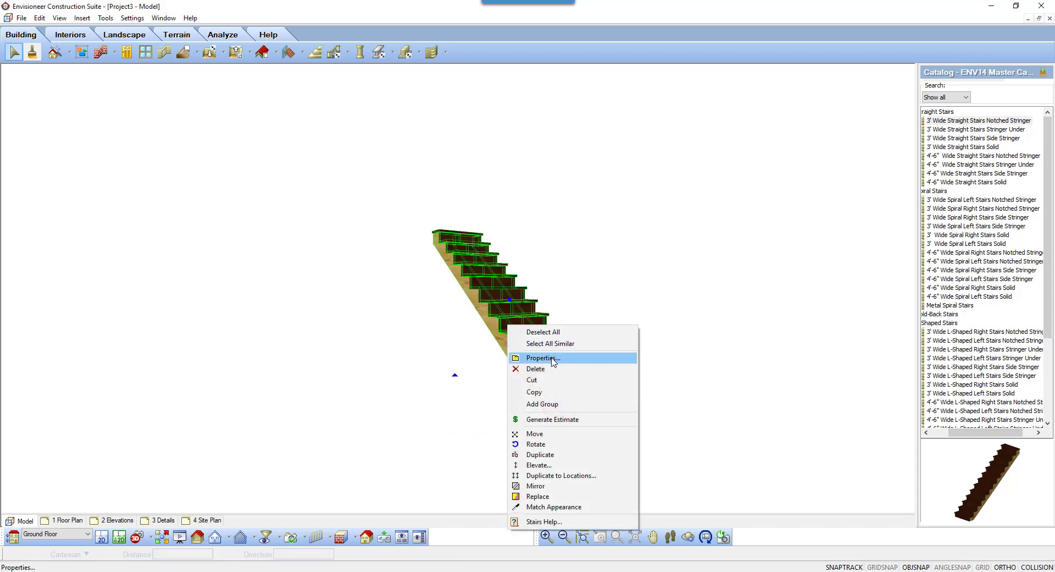
left_click(542, 358)
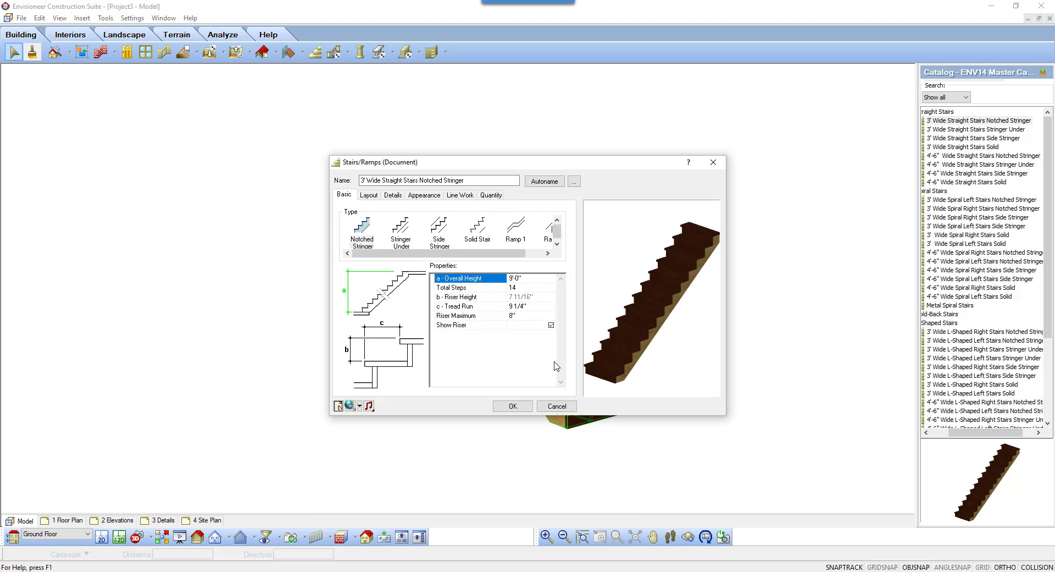
mouse_move(471, 245)
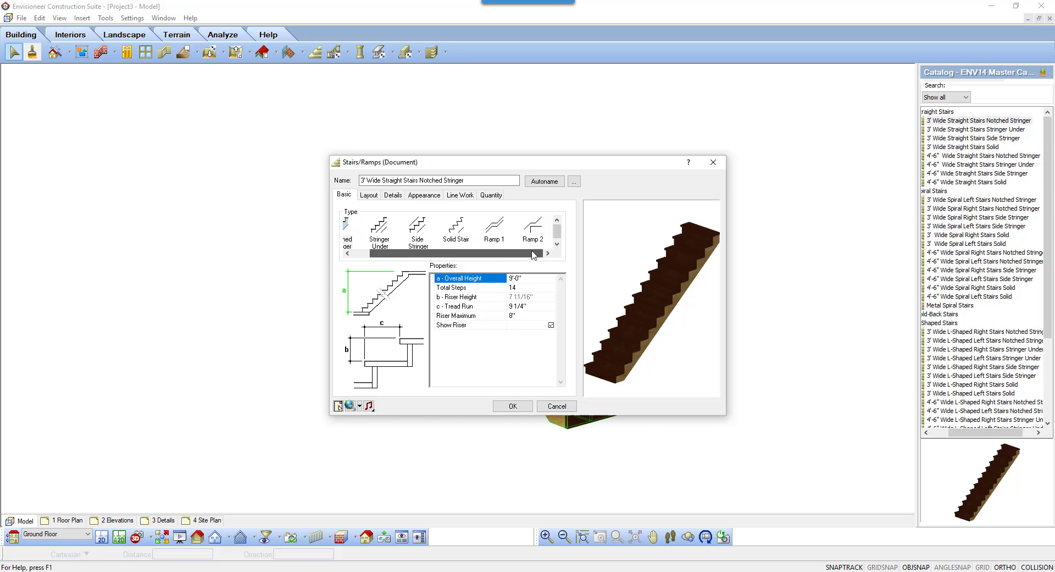
left_click(494, 226)
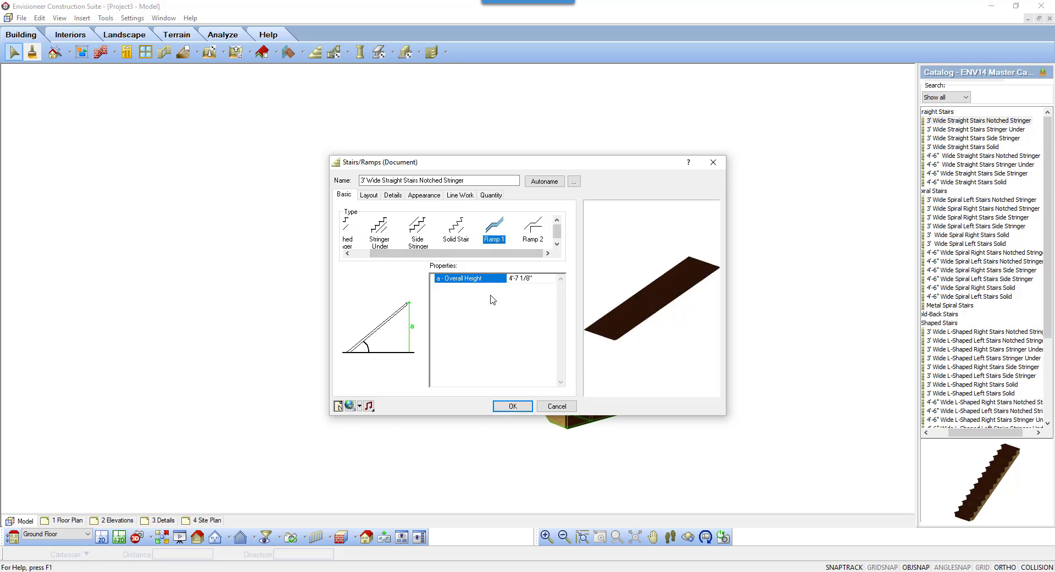
left_click(362, 228)
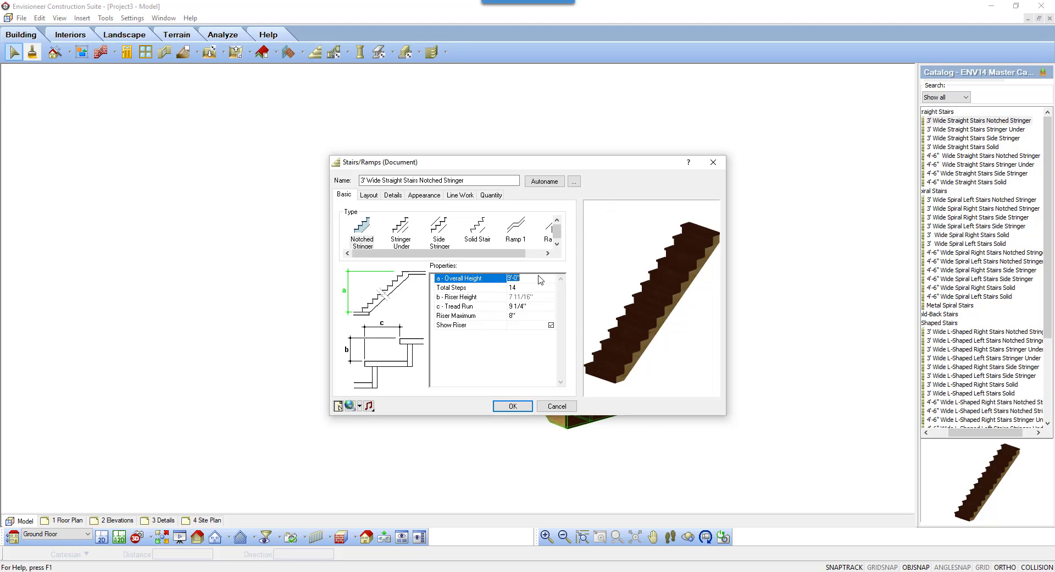
left_click(471, 315)
type("7 7/")
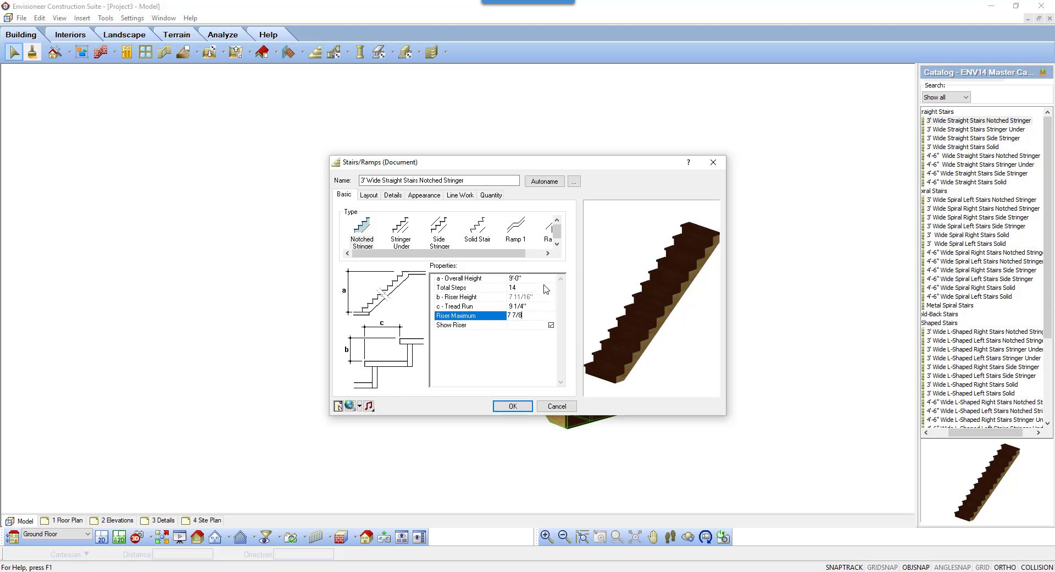
Set Total Steps to 14 after briefly trying 11
left_click(472, 287)
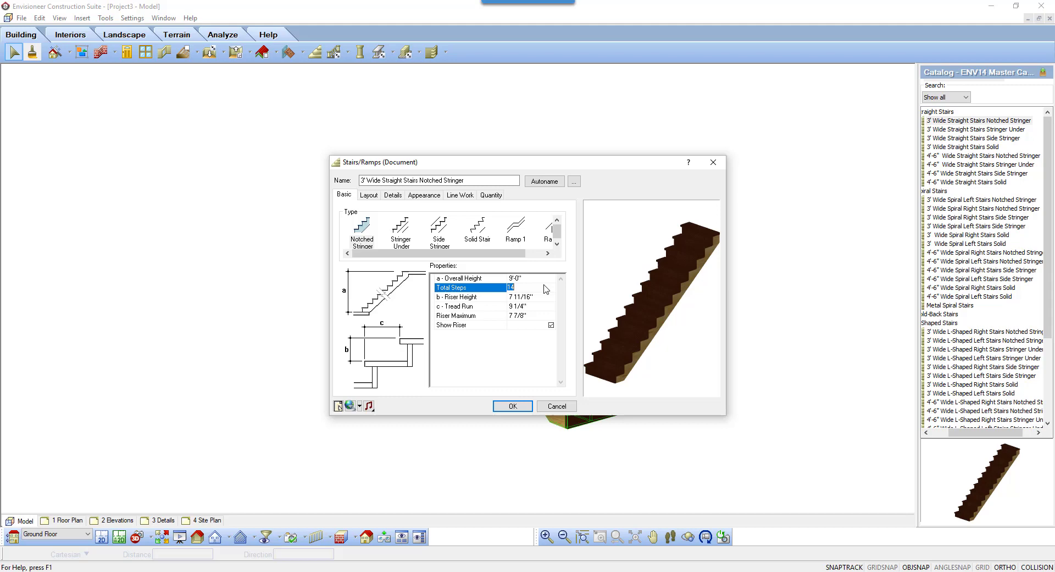
type("11")
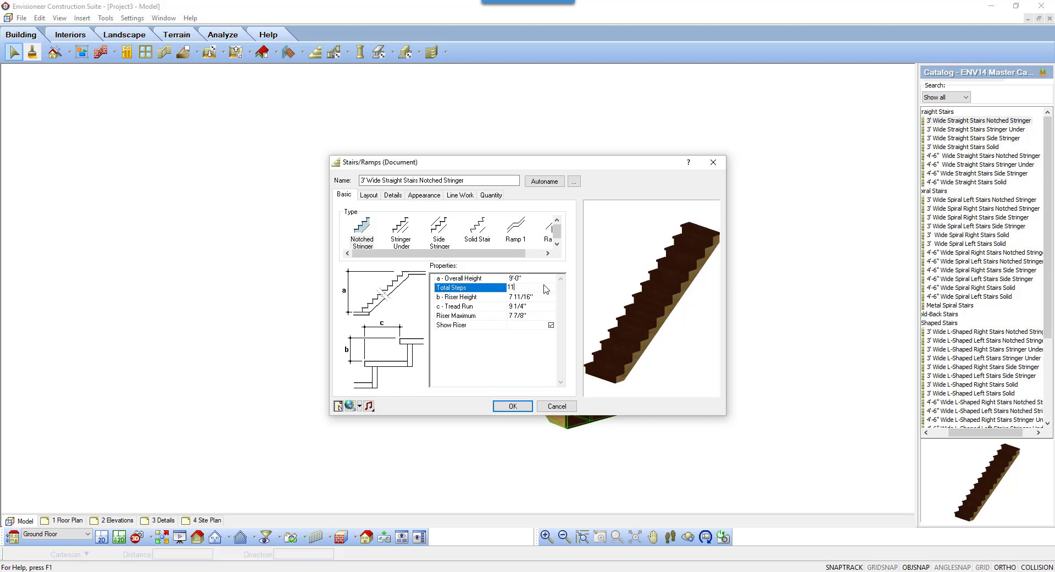
type("14")
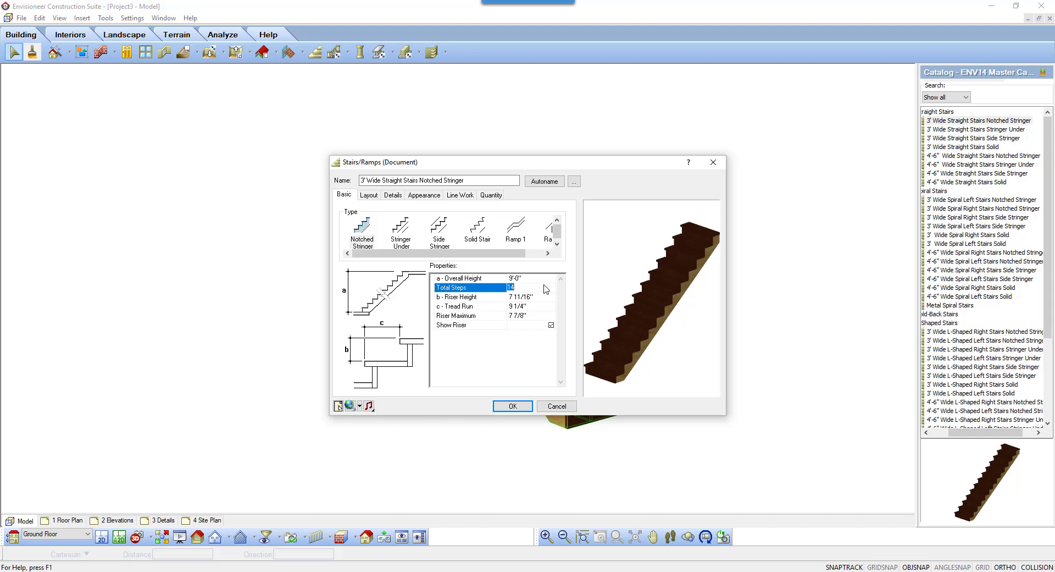
mouse_move(548, 301)
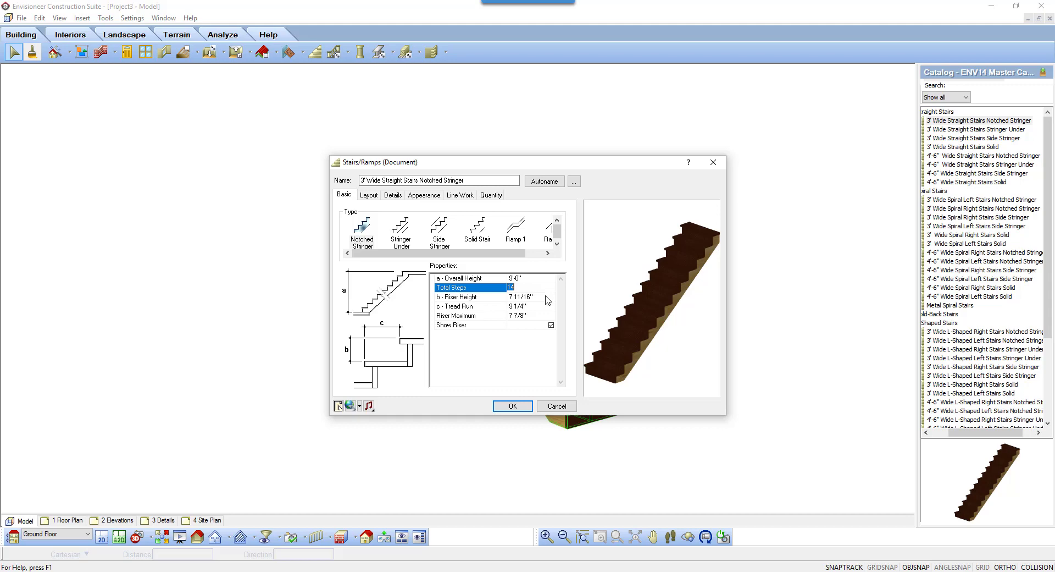
Set Tread Run to 10" and toggle Show Riser off and back on
left_click(463, 297)
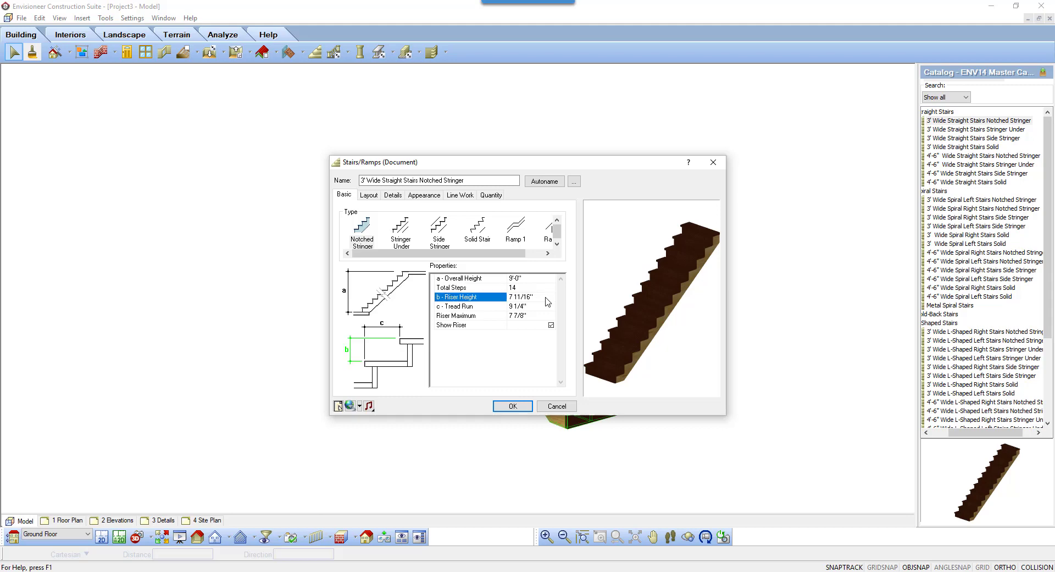
left_click(465, 305)
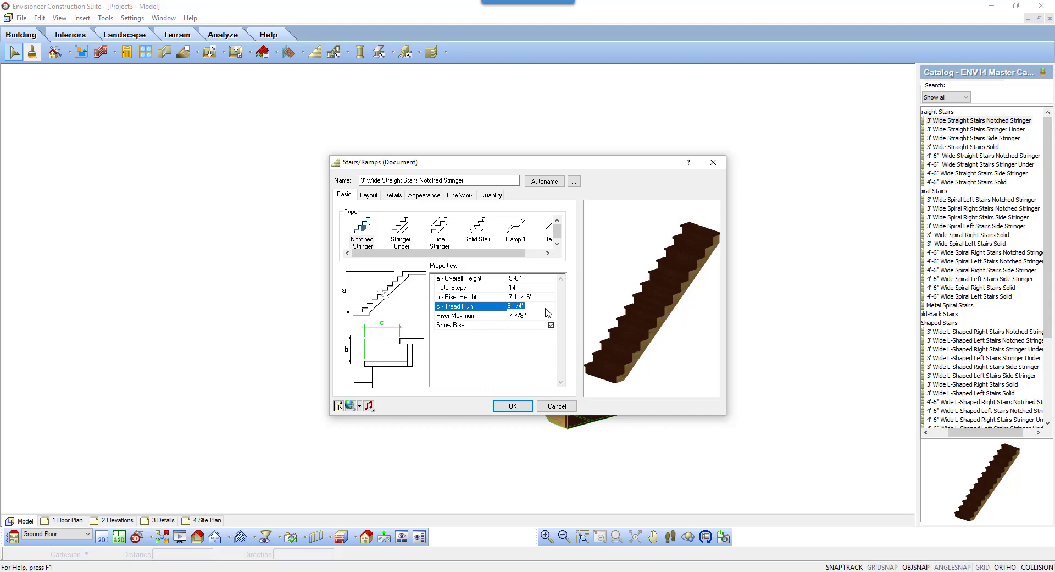
type("10\"")
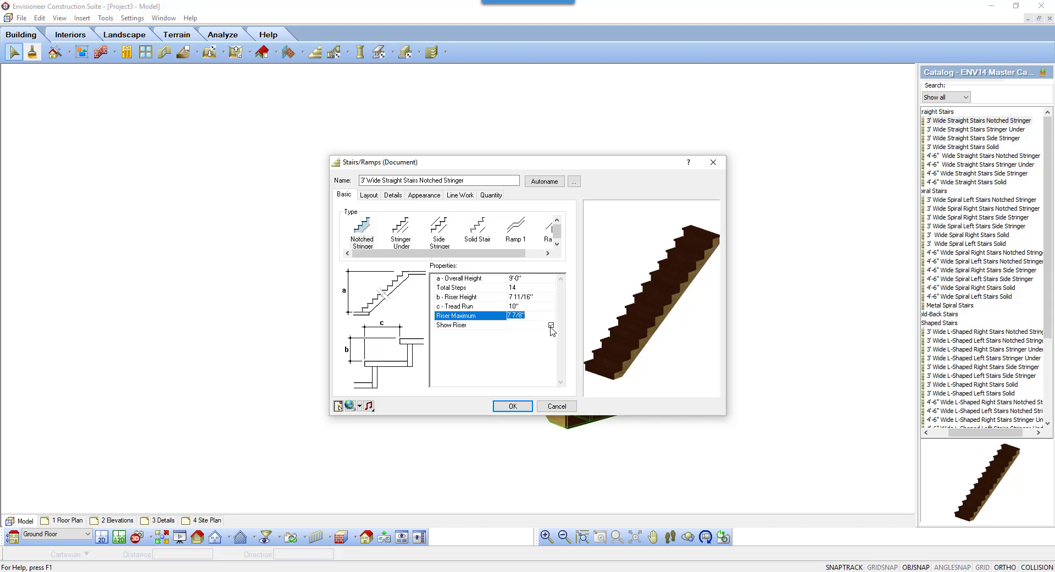
left_click(468, 278)
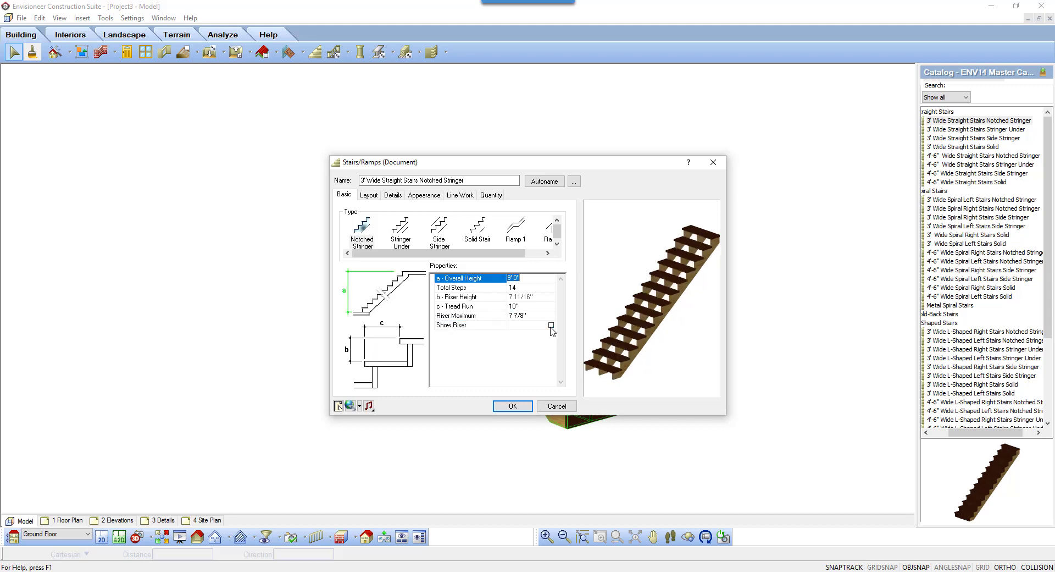
left_click(550, 325)
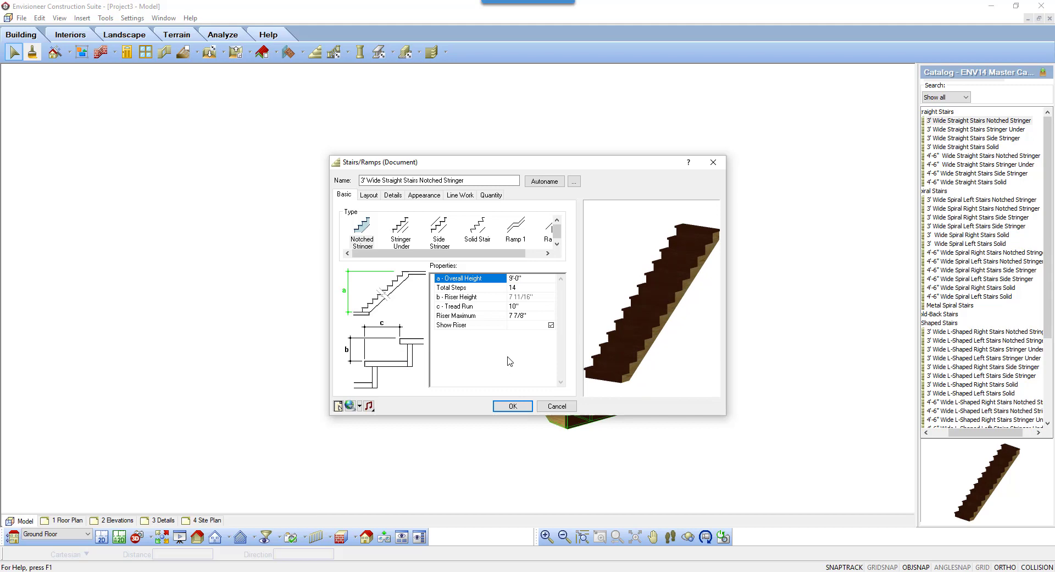
On the Layout tab, try a 5'0" Lower Width
left_click(369, 195)
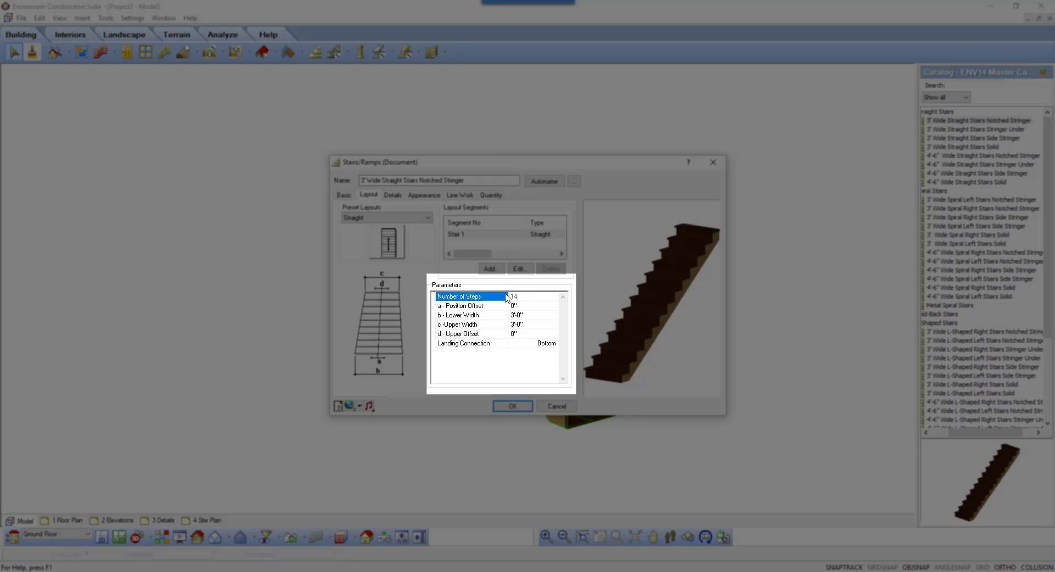
mouse_move(522, 303)
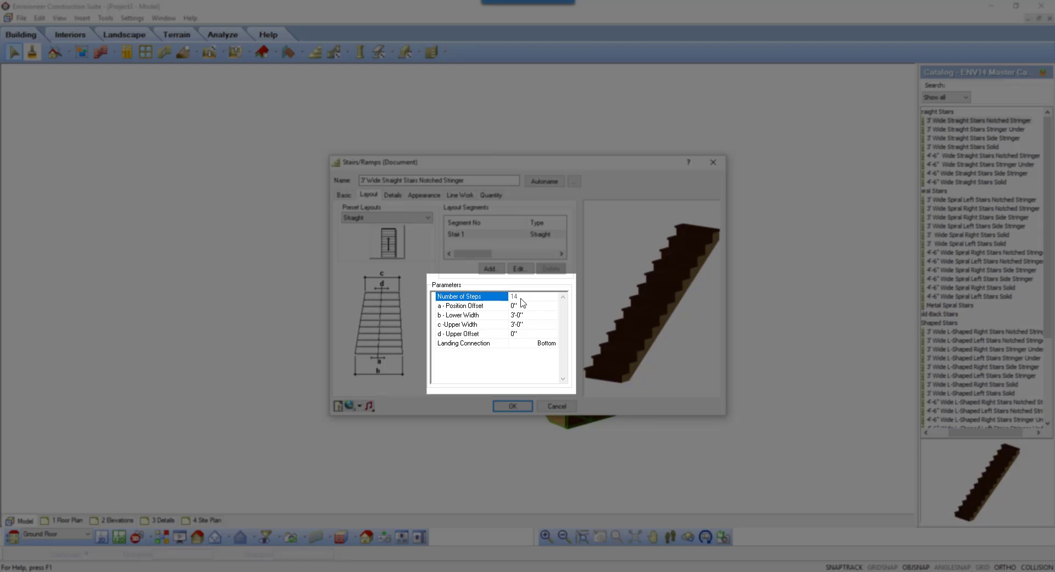
left_click(471, 305)
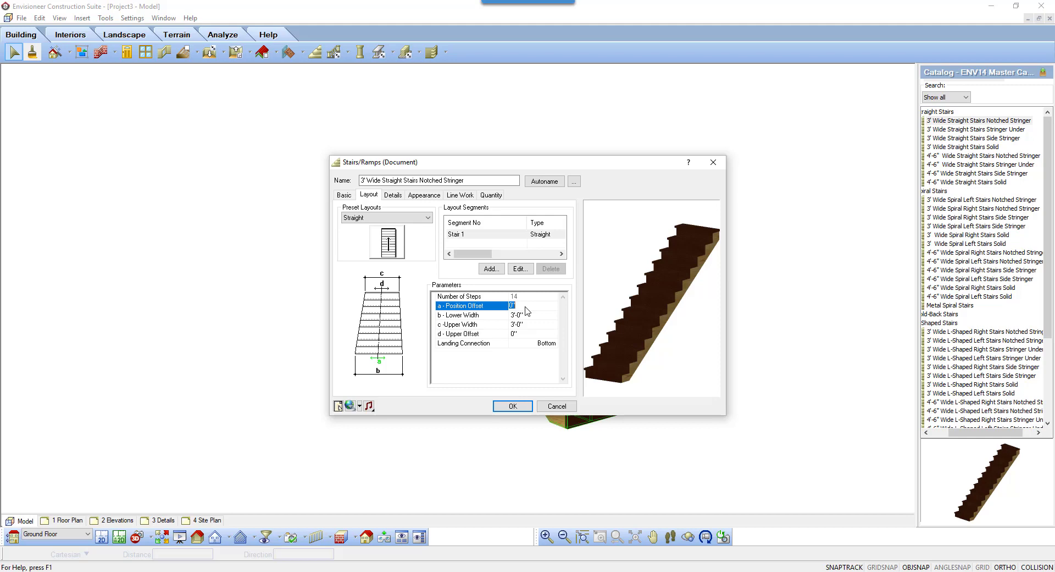
mouse_move(533, 314)
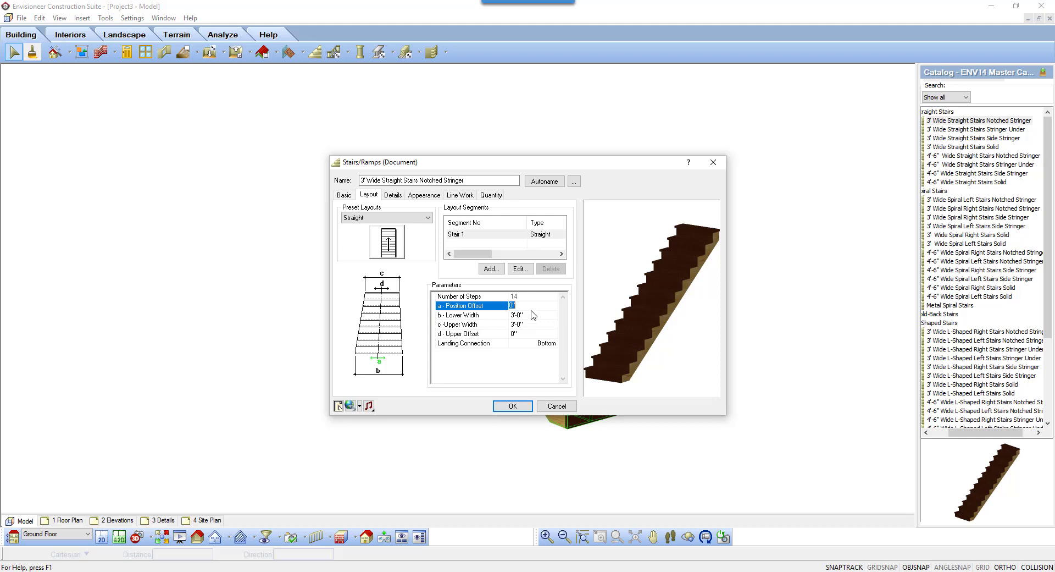
left_click(471, 314)
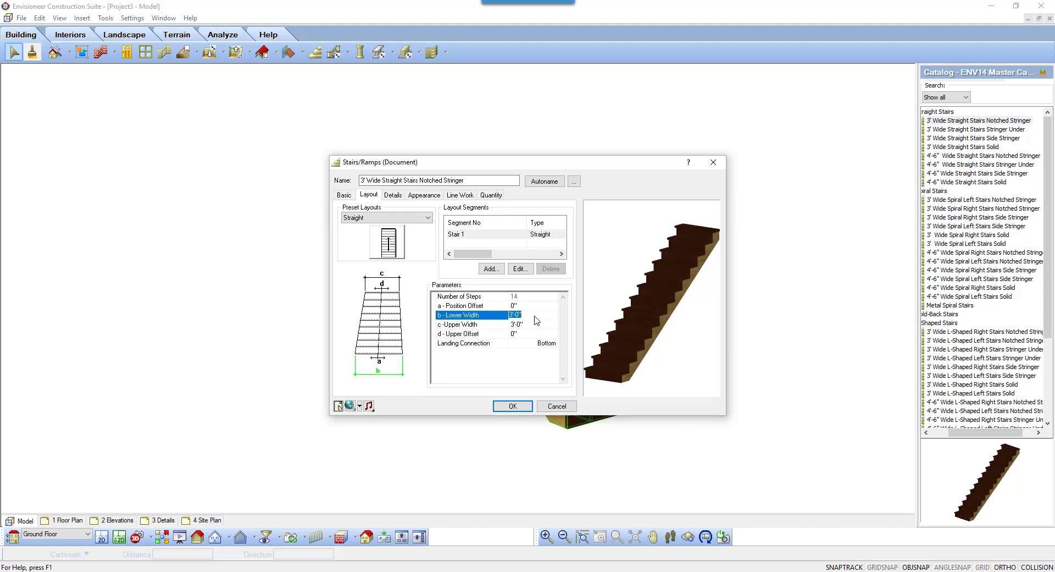
type("5")
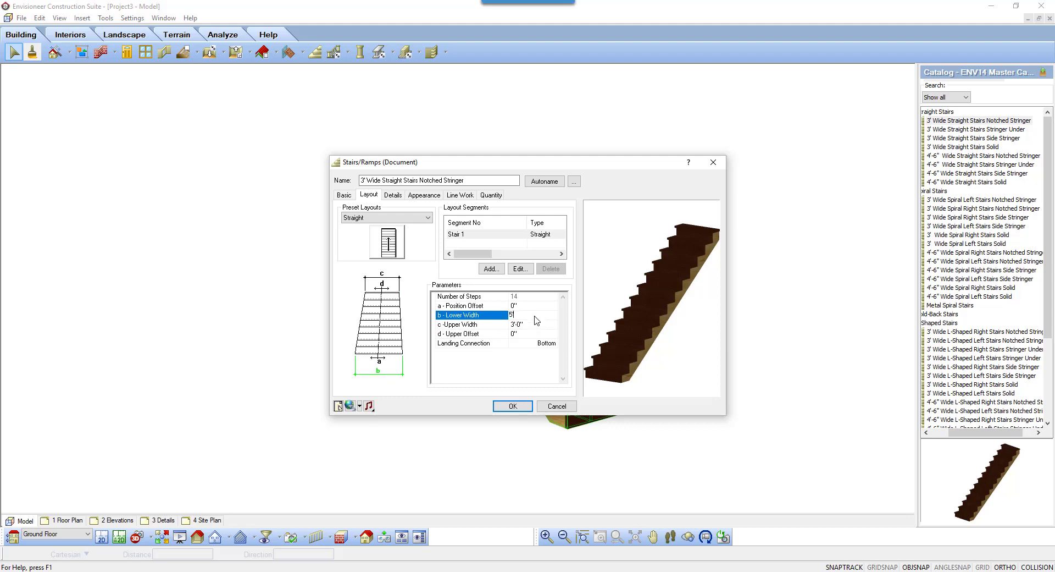
left_click(471, 324)
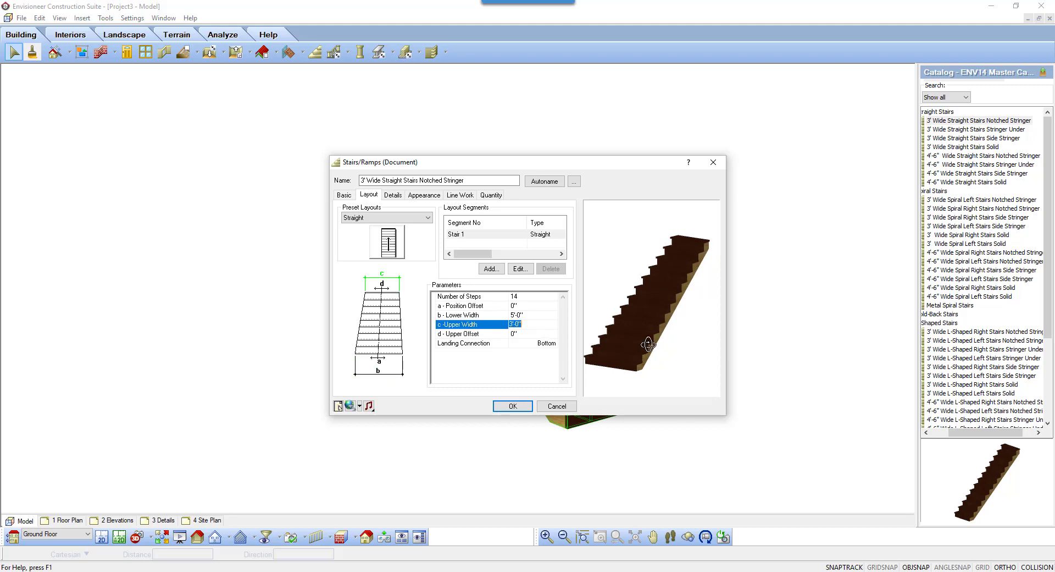
Keep Lower and Upper Width at 3'0", checking Upper Offset and Landing Connection
left_click(468, 315)
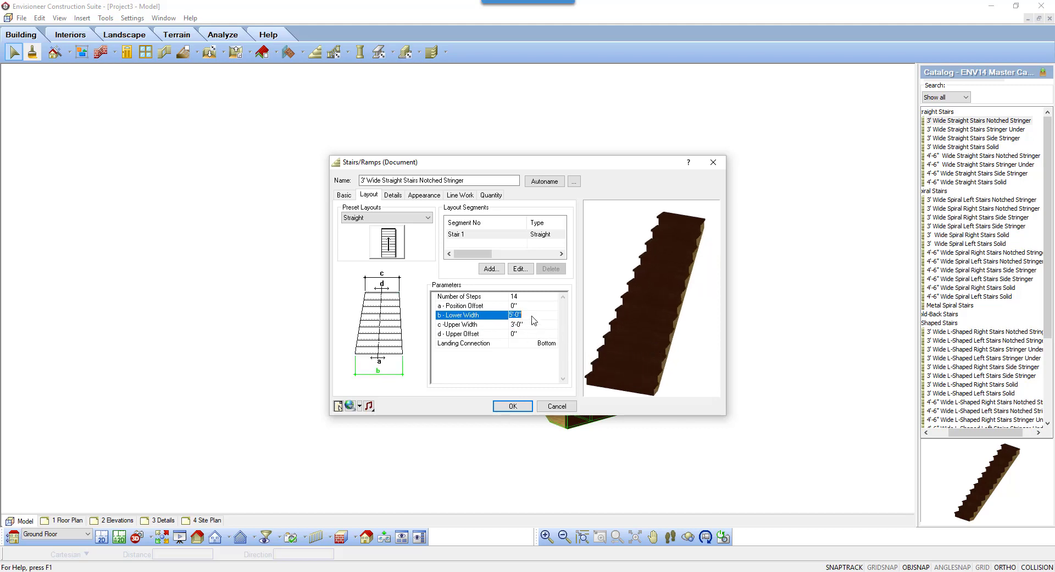
left_click(475, 324)
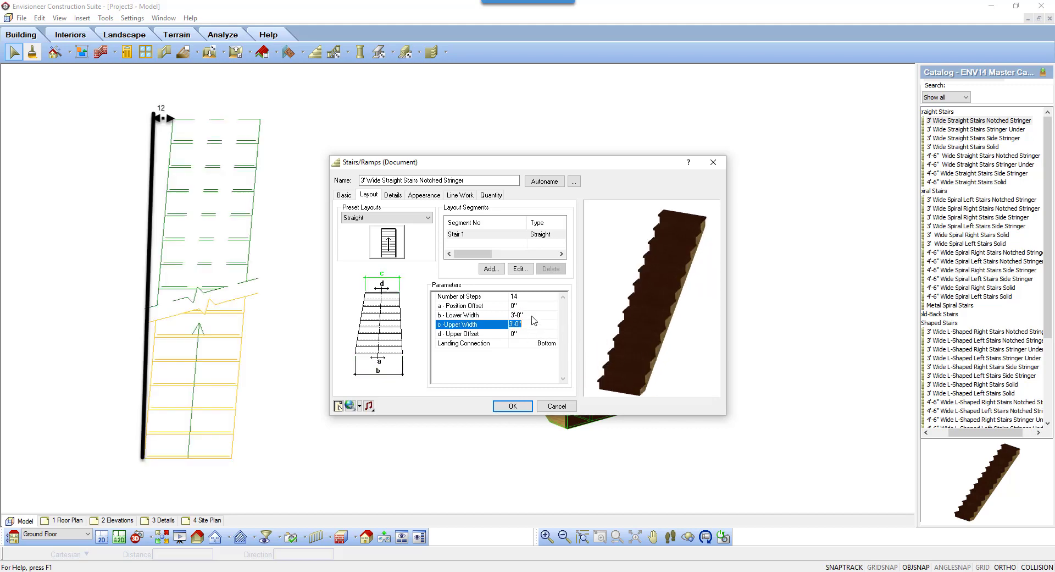
left_click(471, 334)
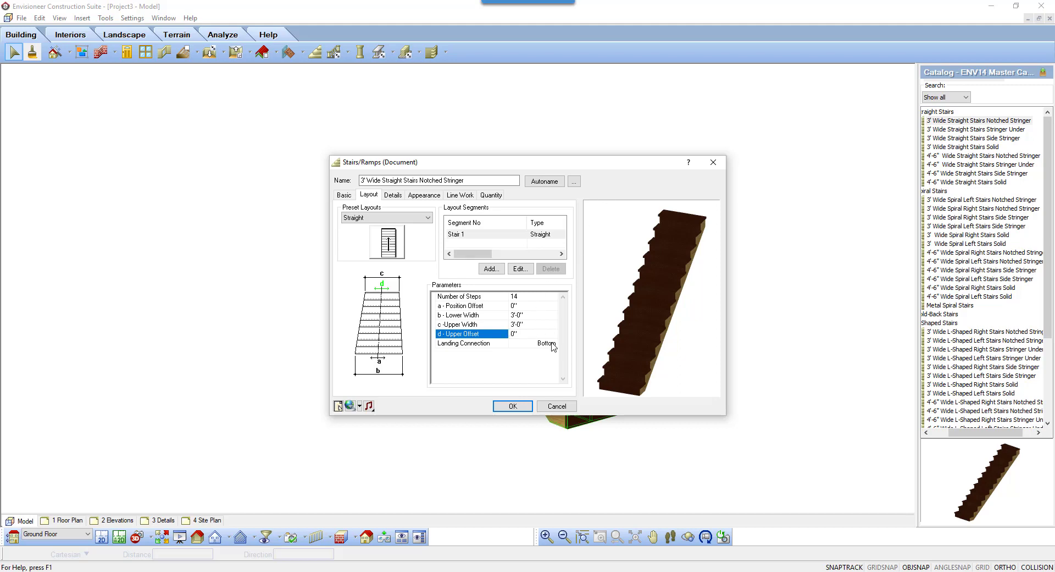
left_click(554, 344)
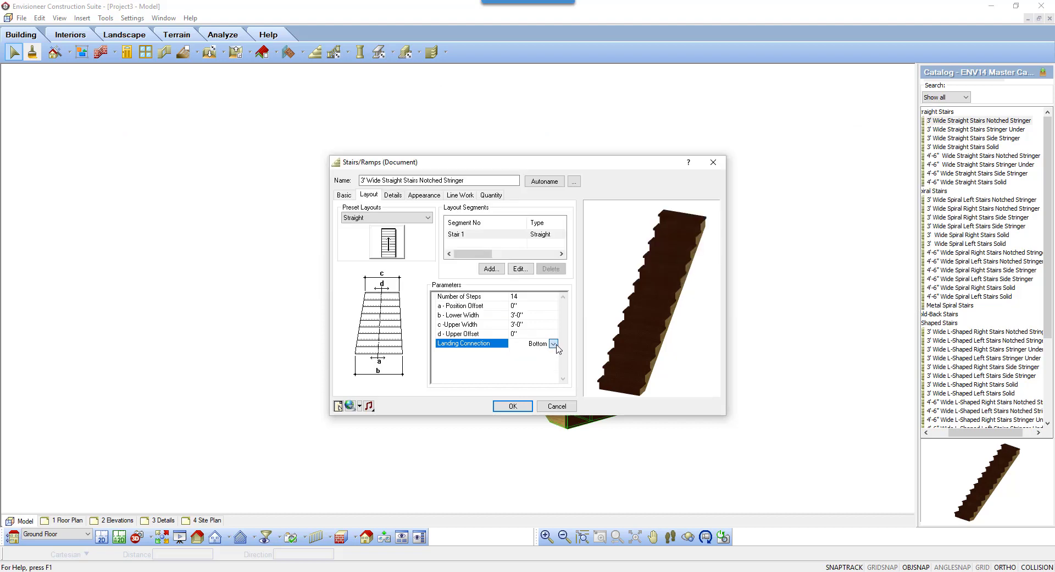
Switch the preset layout to Spiral Right with a 5'0" width
left_click(387, 241)
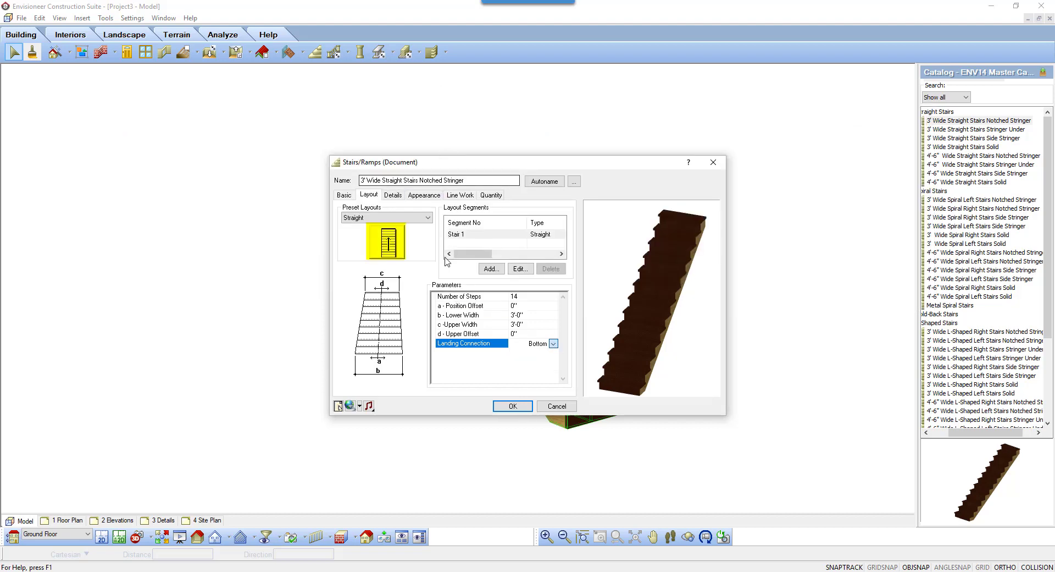
mouse_move(389, 241)
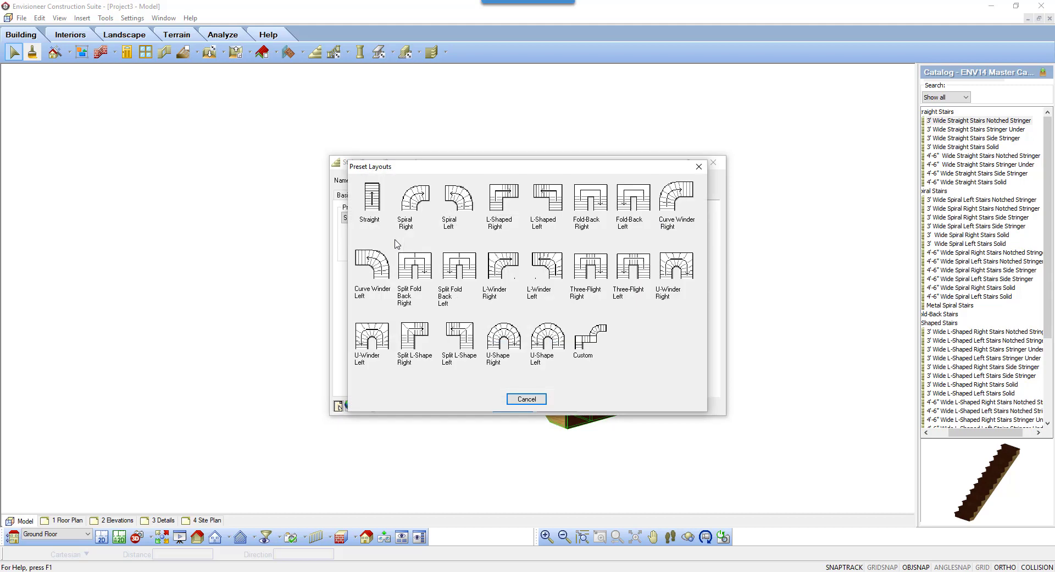
mouse_move(411, 218)
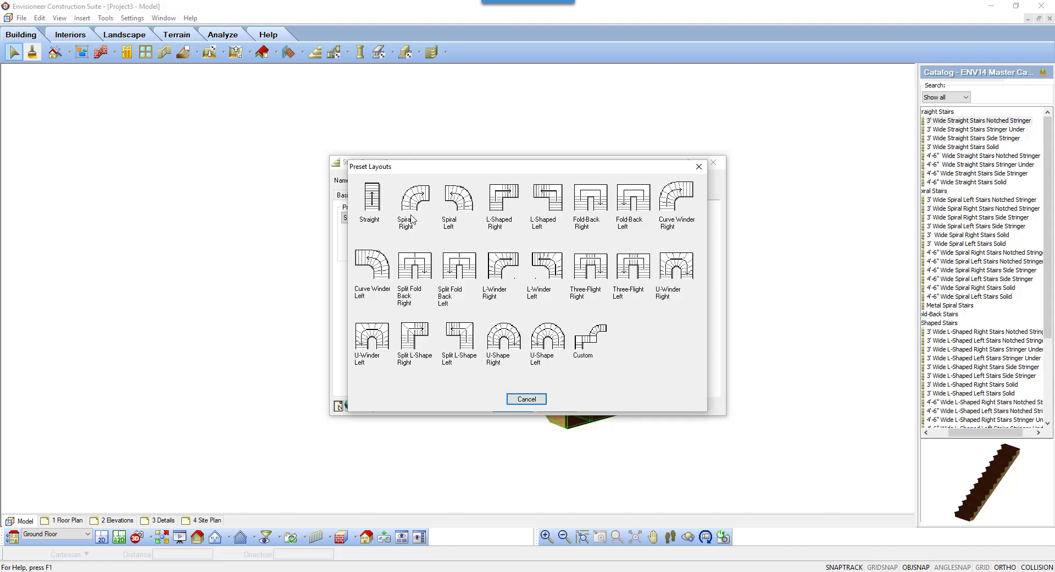
mouse_move(414, 205)
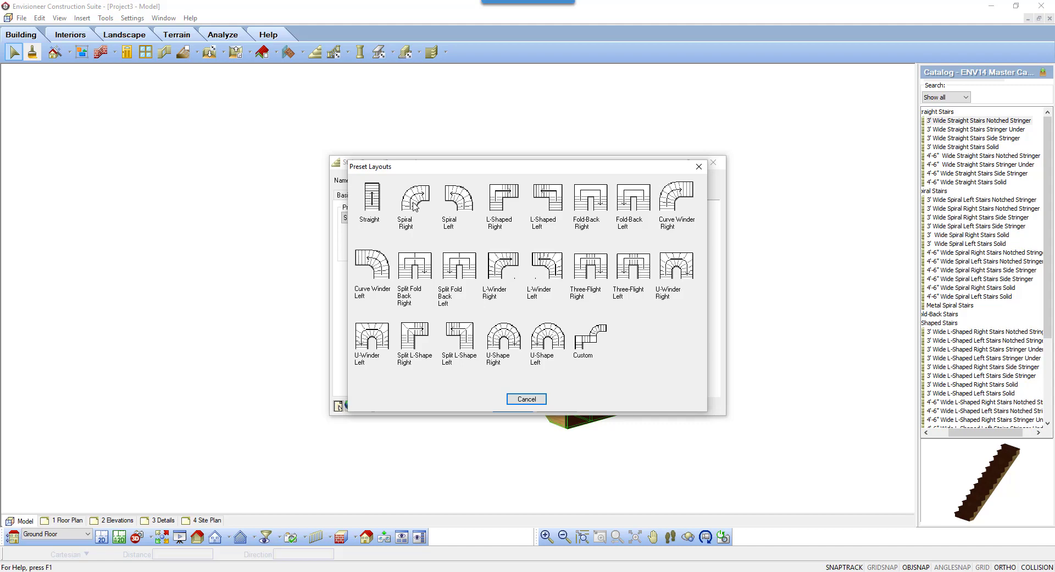
left_click(414, 198)
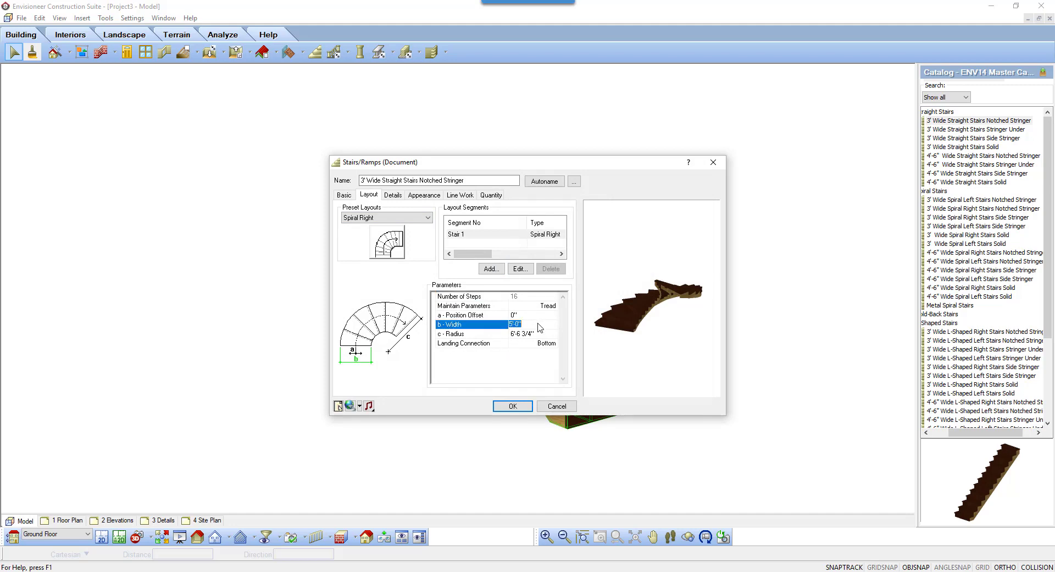
mouse_move(544, 340)
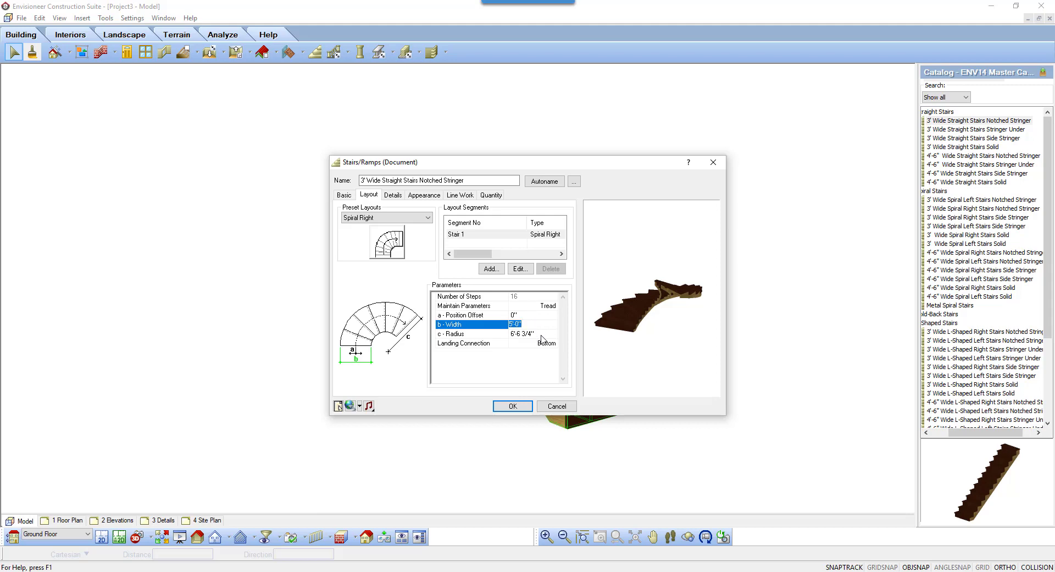
left_click(471, 334)
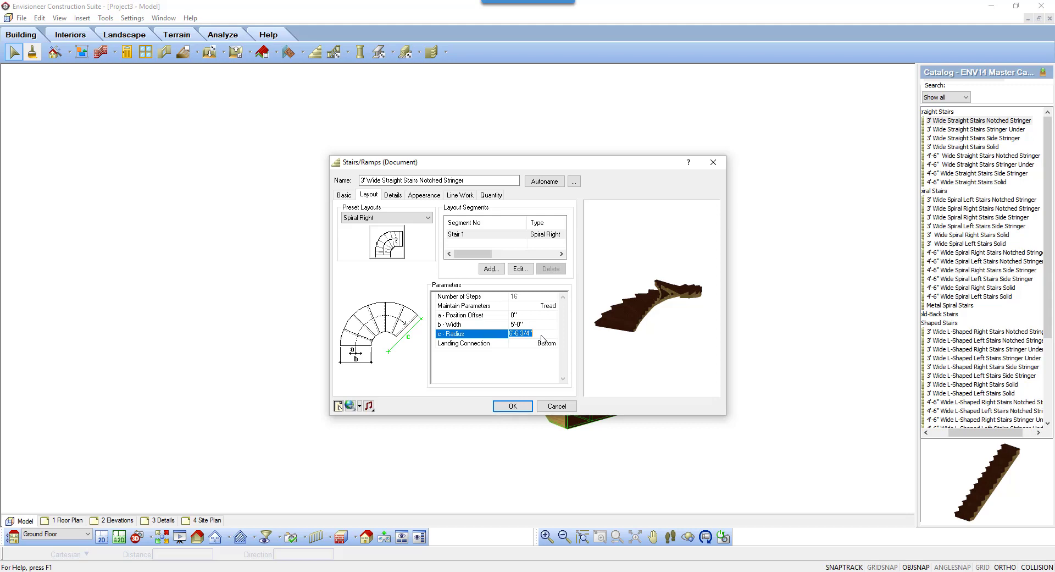
mouse_move(556, 334)
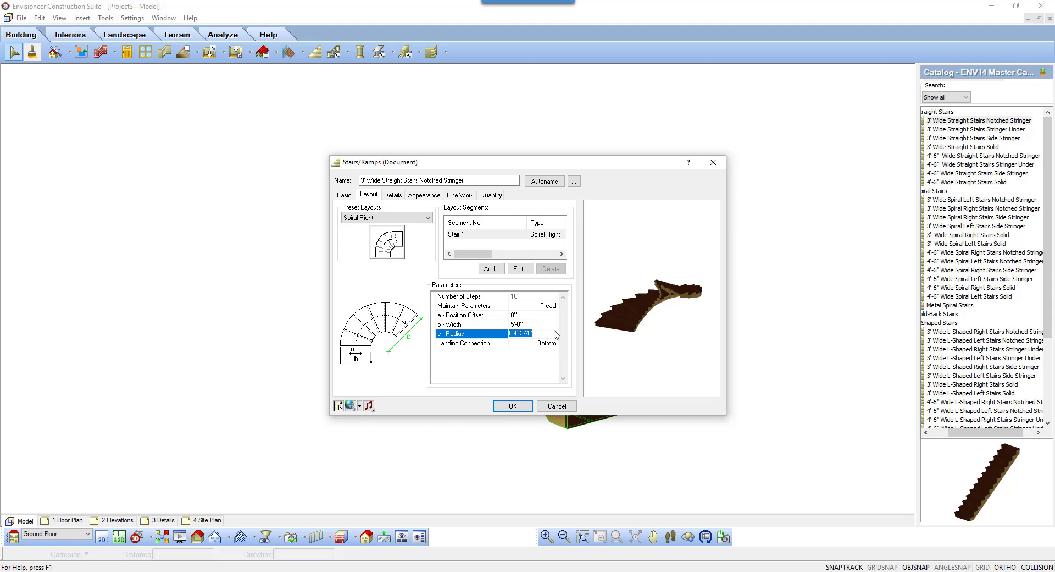
Switch the stair preview pane to a flat 2D plan view
right_click(646, 318)
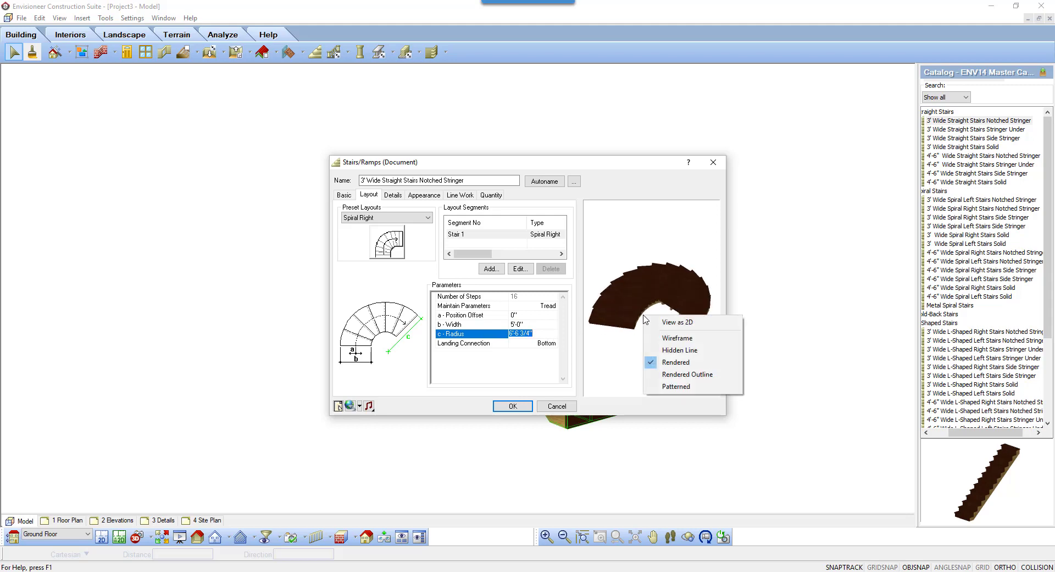
left_click(677, 338)
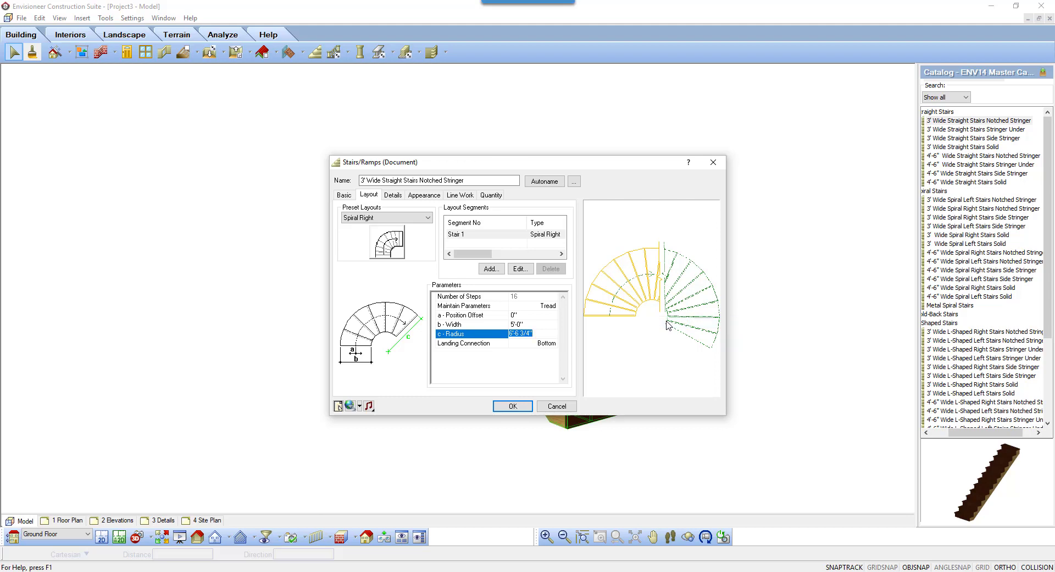
right_click(667, 325)
type("5'-0")
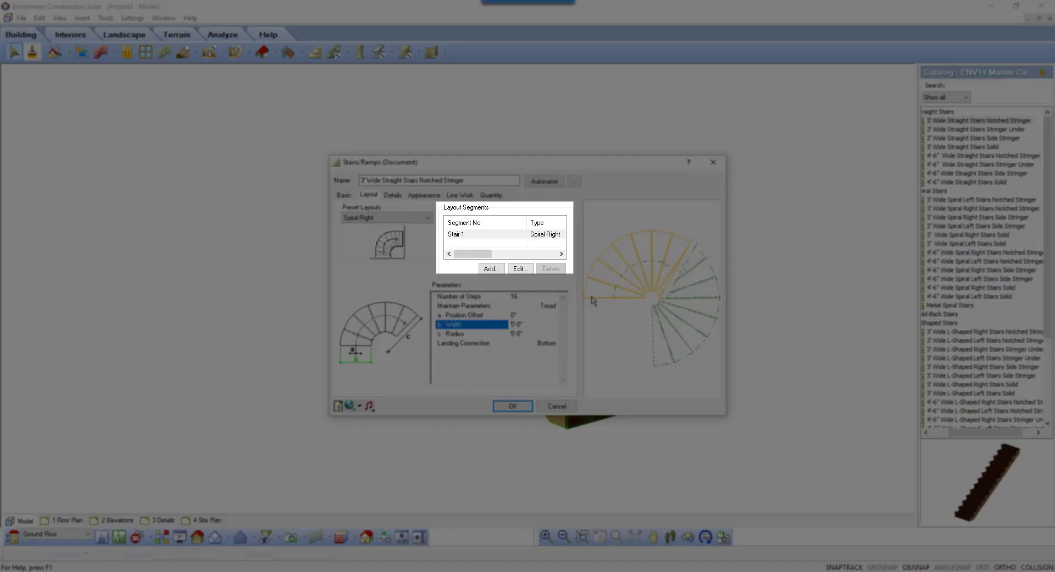
mouse_move(494, 240)
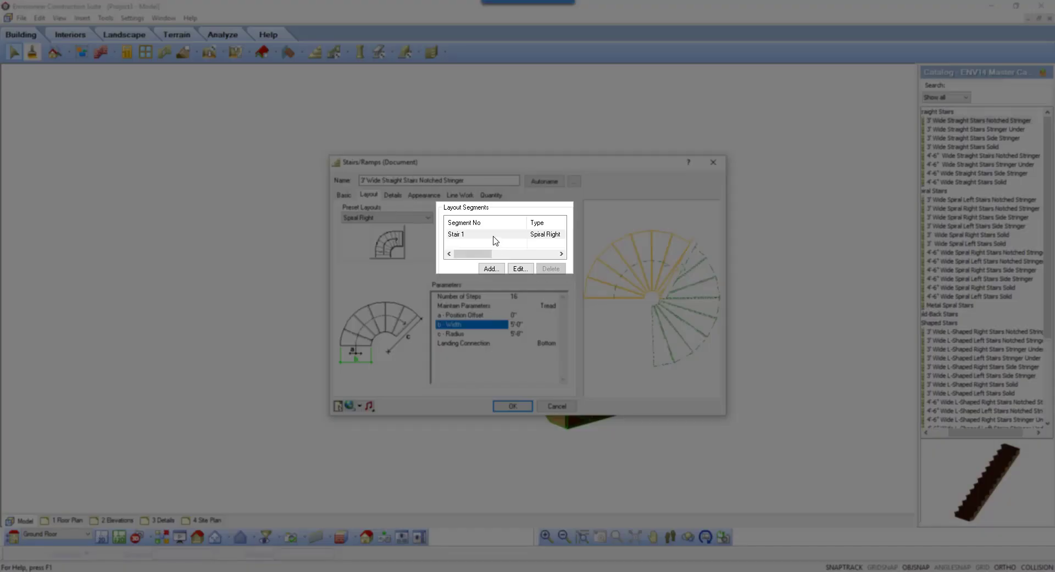
Add a rectangular 5'0" by 5'0" landing segment after the spiral flight
left_click(491, 269)
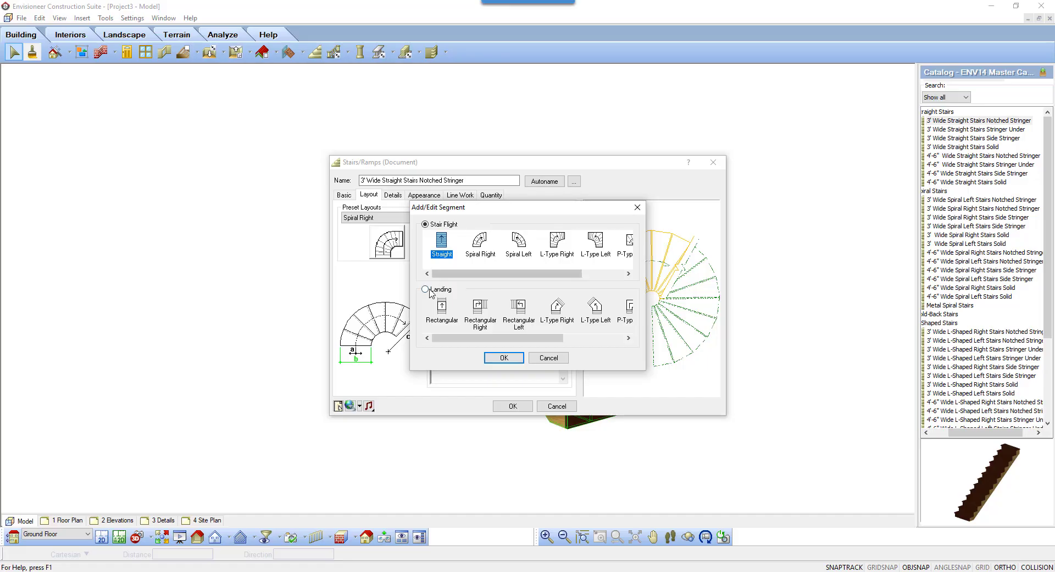
left_click(425, 289)
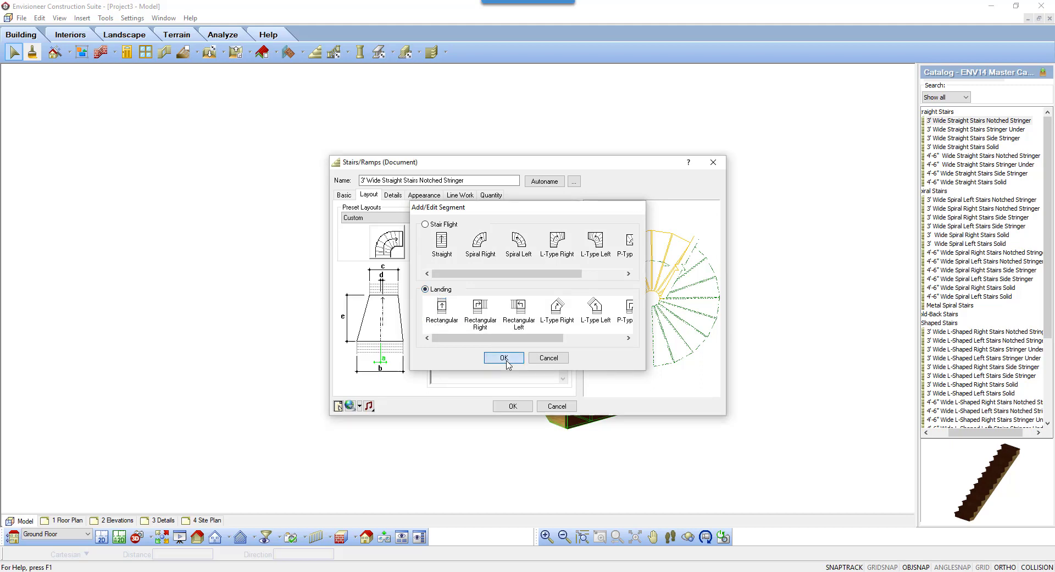
left_click(503, 358)
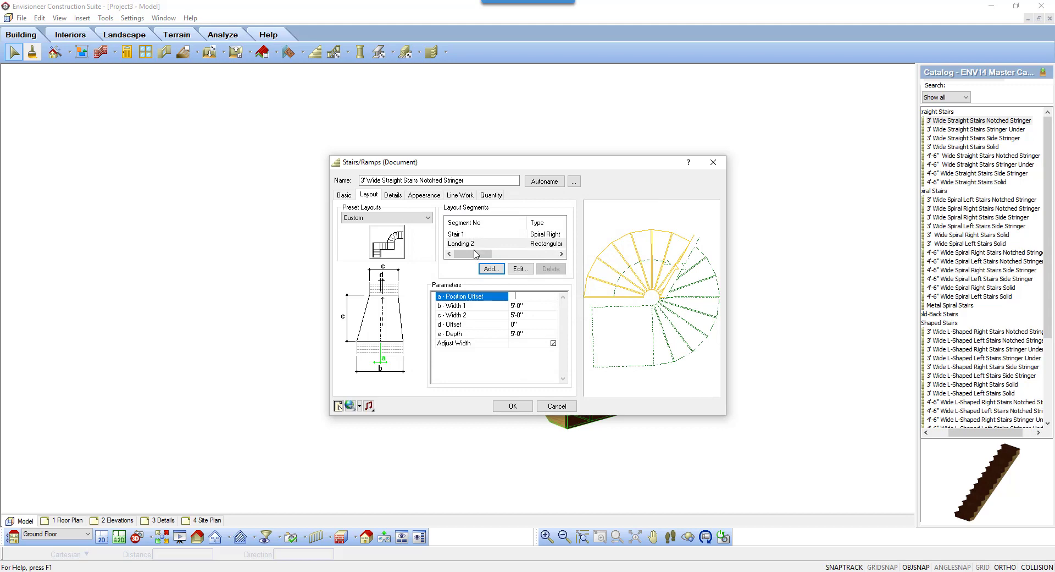
left_click(477, 243)
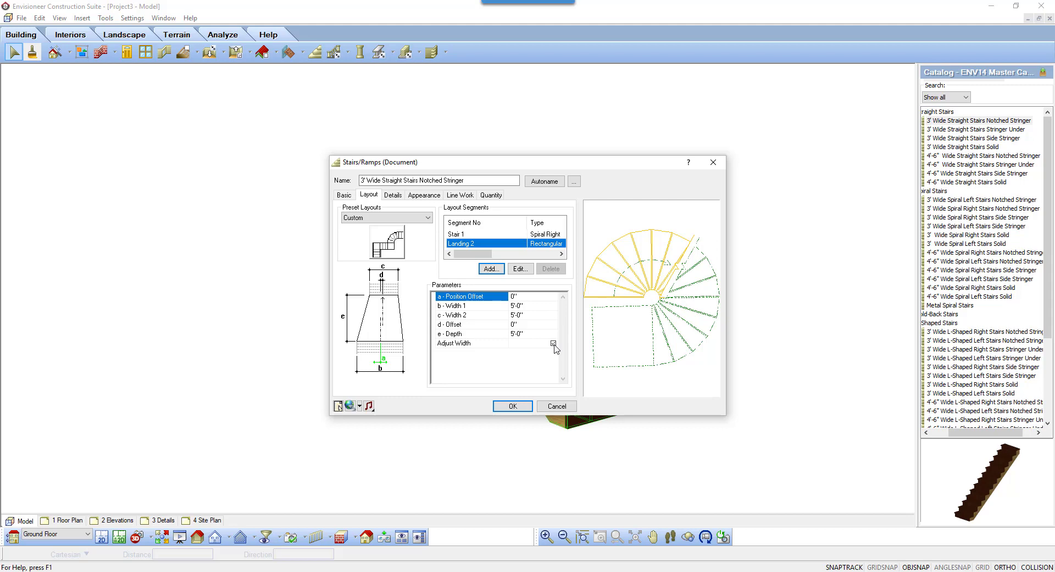
left_click(553, 343)
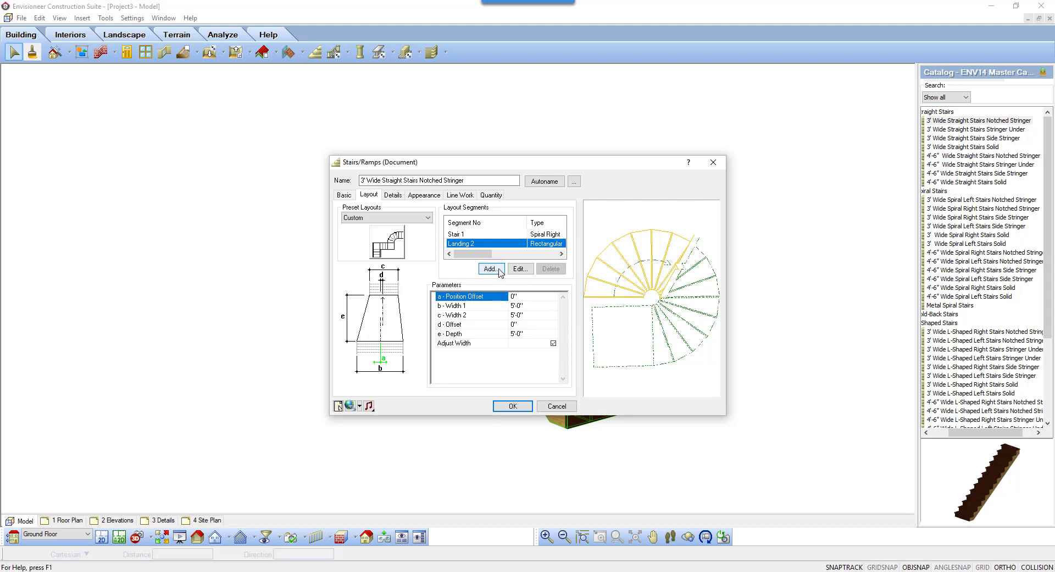
left_click(475, 233)
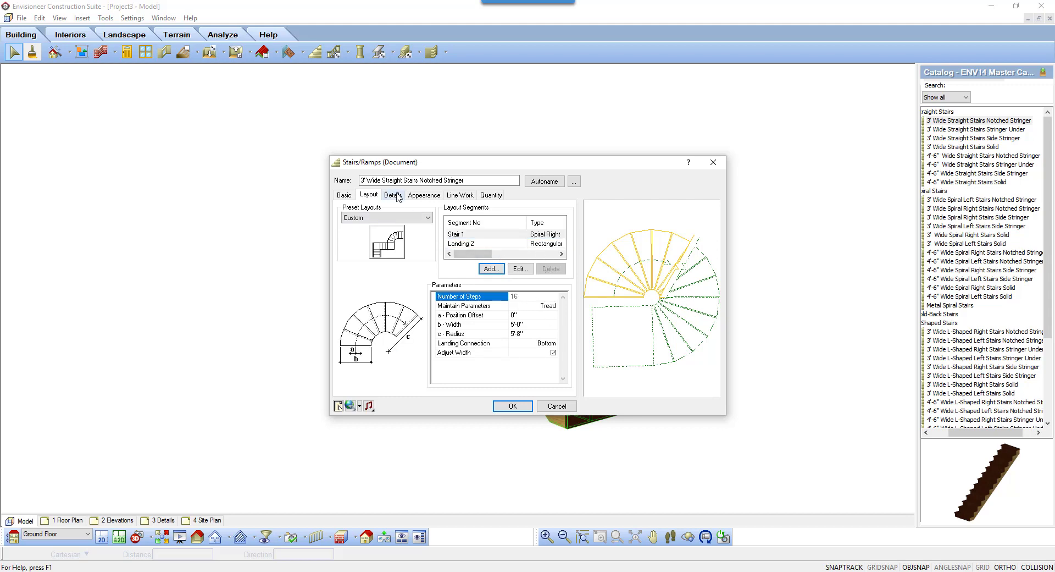
On the Details tab, toggle Show Cut Lines off and on, then apply the stair settings
left_click(393, 194)
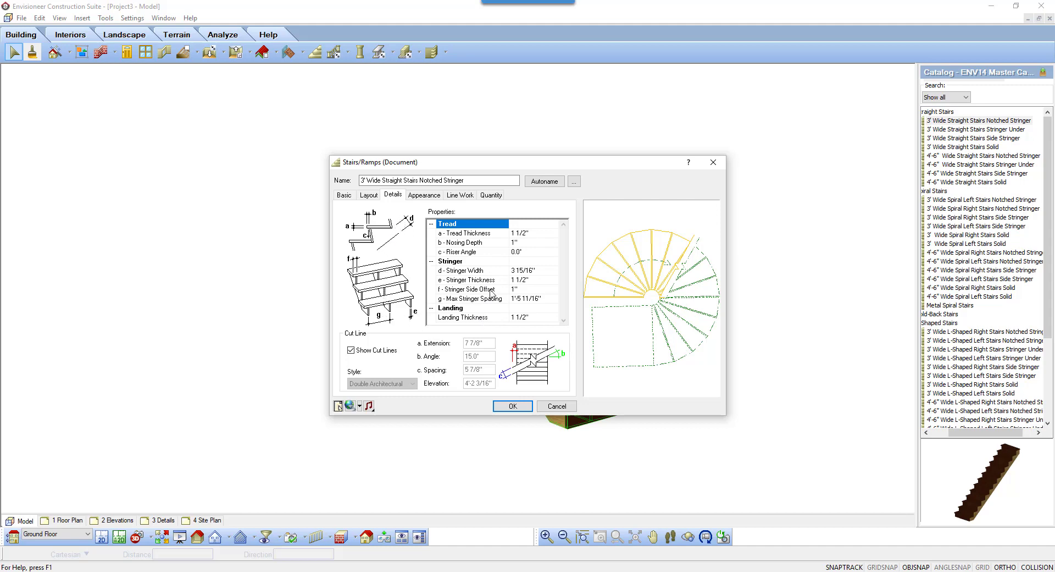
mouse_move(540, 312)
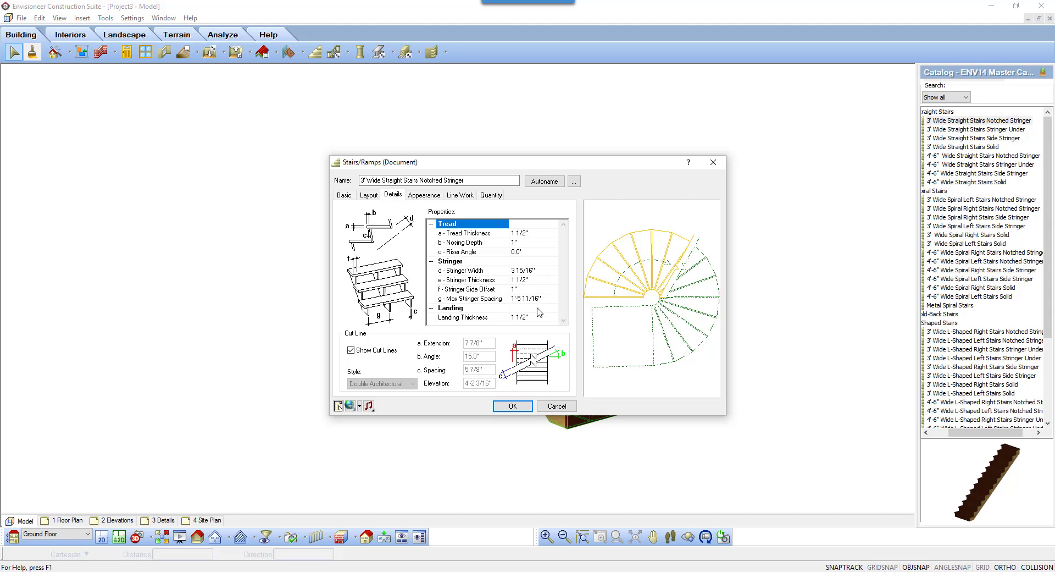
mouse_move(540, 319)
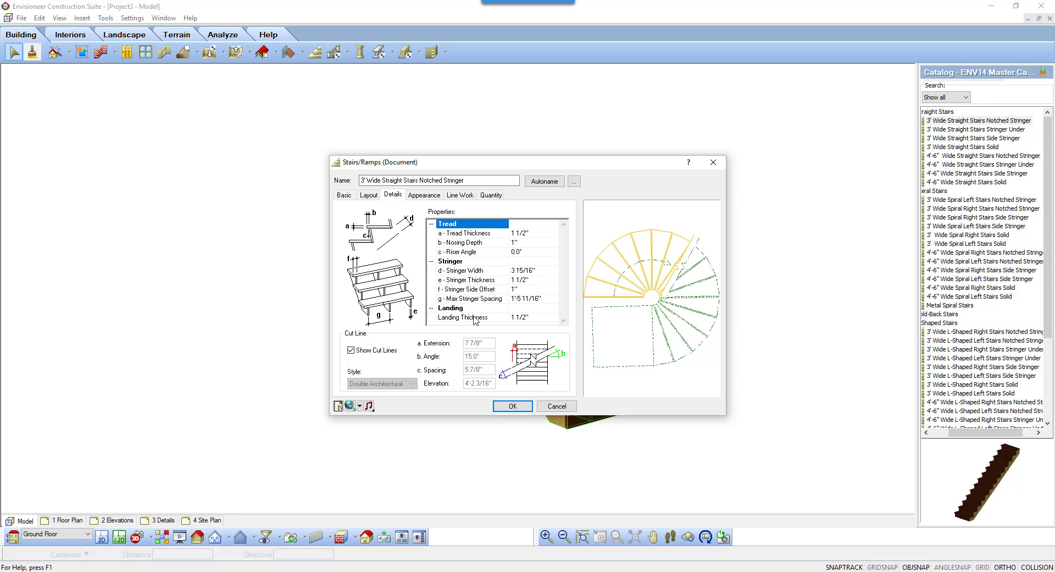
mouse_move(651, 283)
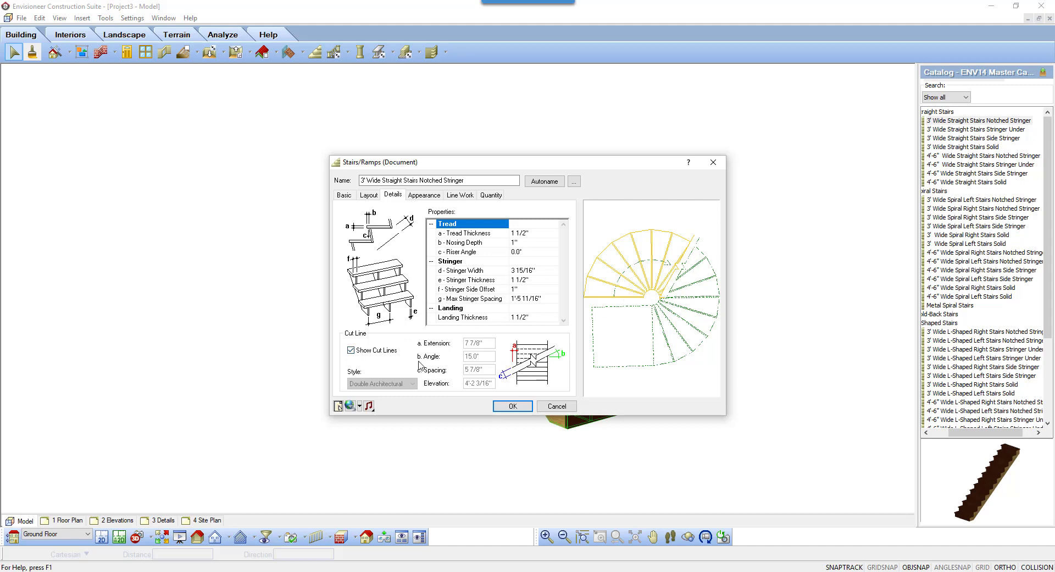
left_click(350, 350)
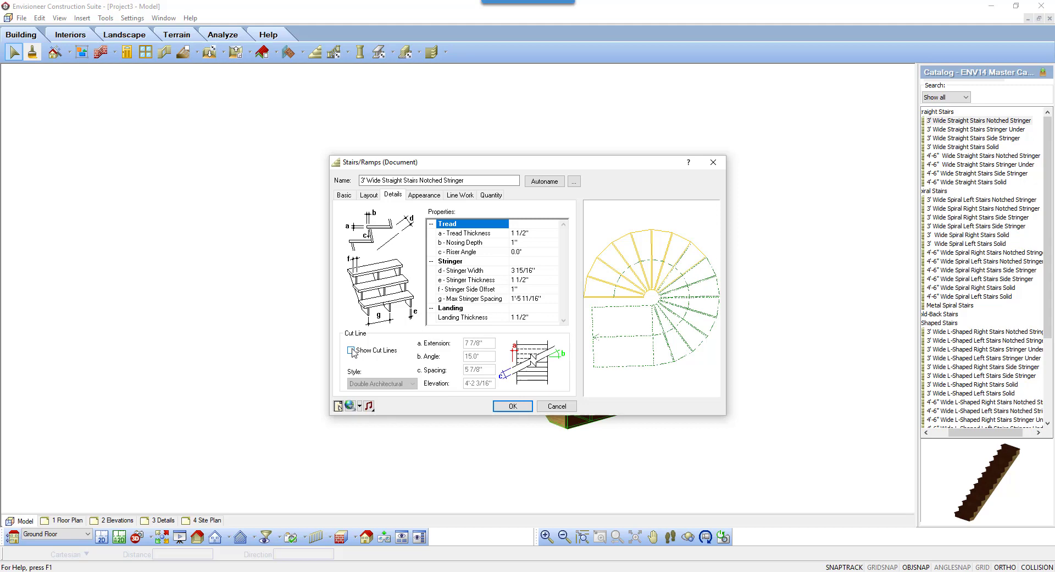
left_click(350, 350)
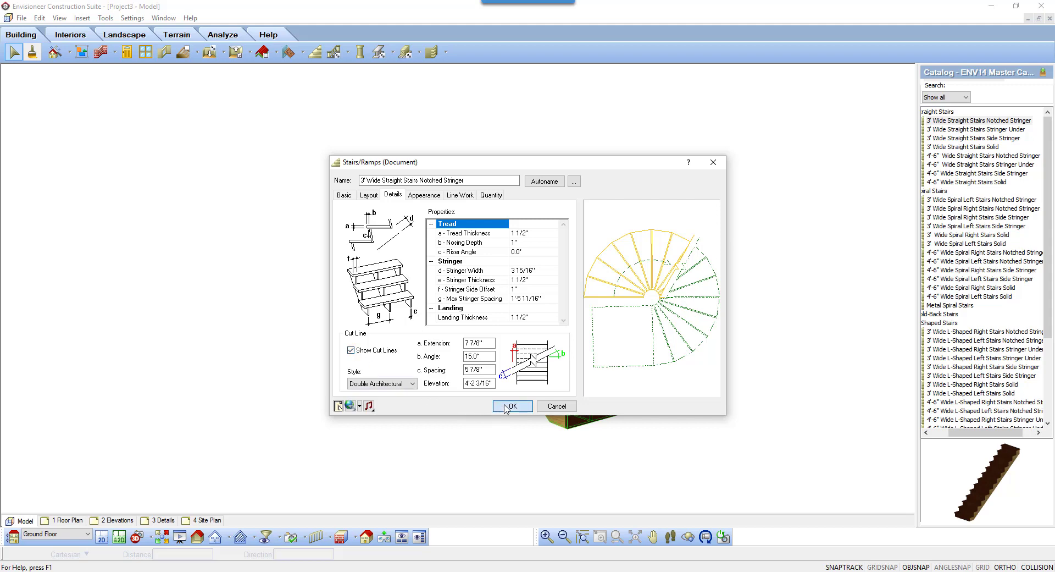
left_click(512, 406)
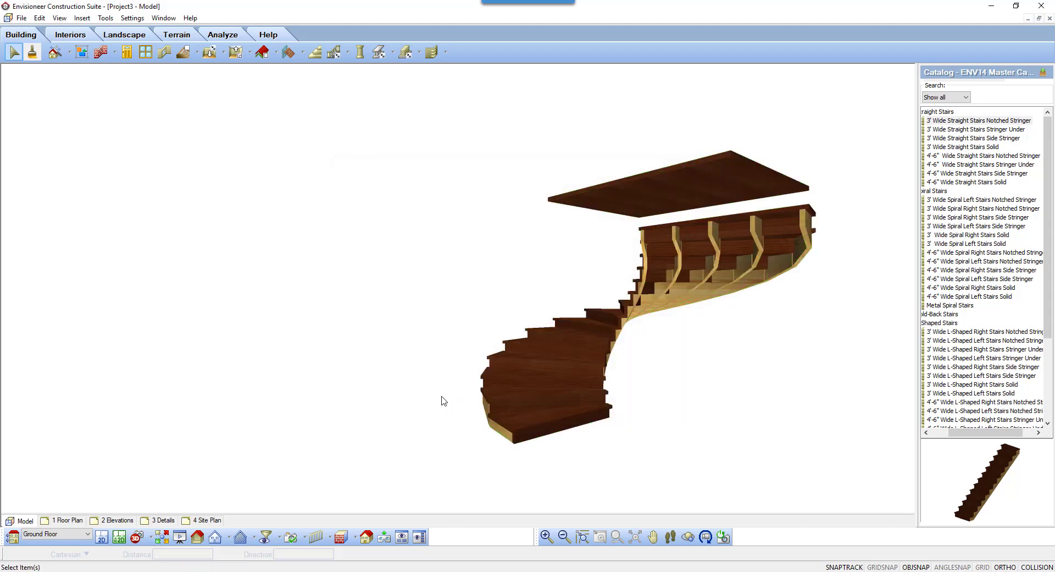